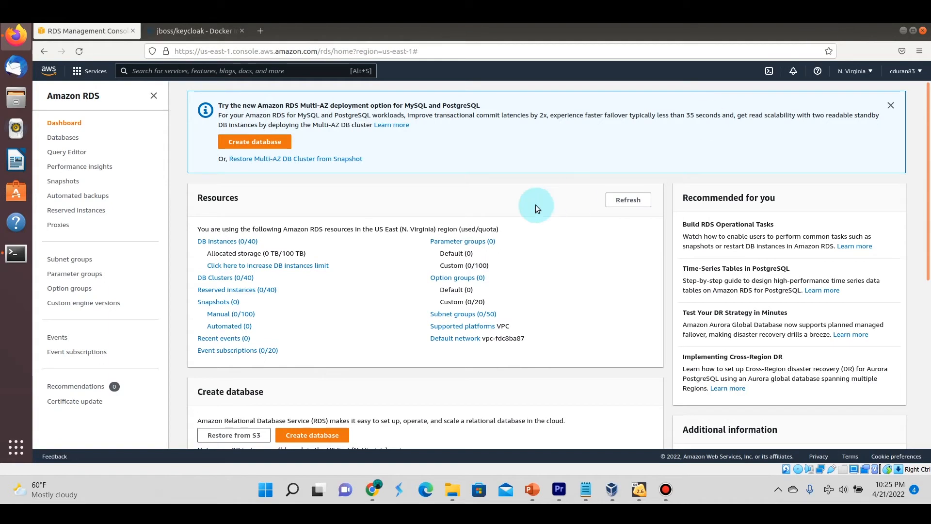
mouse_move(220, 146)
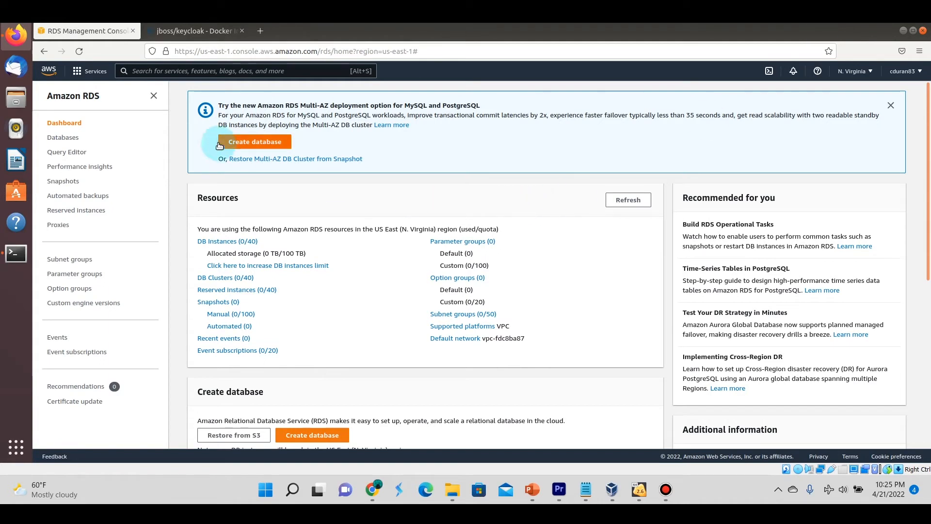
- Begin a Standard create database with the PostgreSQL engine and the Dev/Test template
click(254, 142)
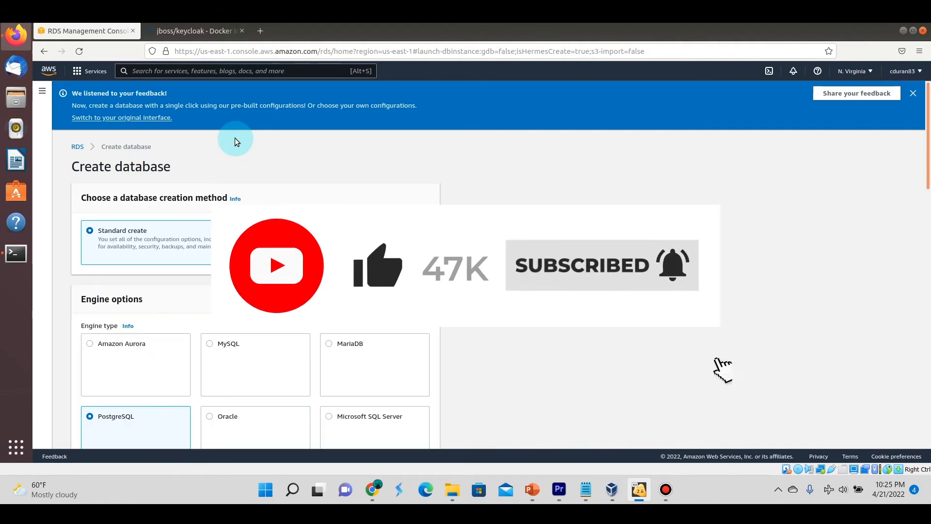
scroll(down, 3)
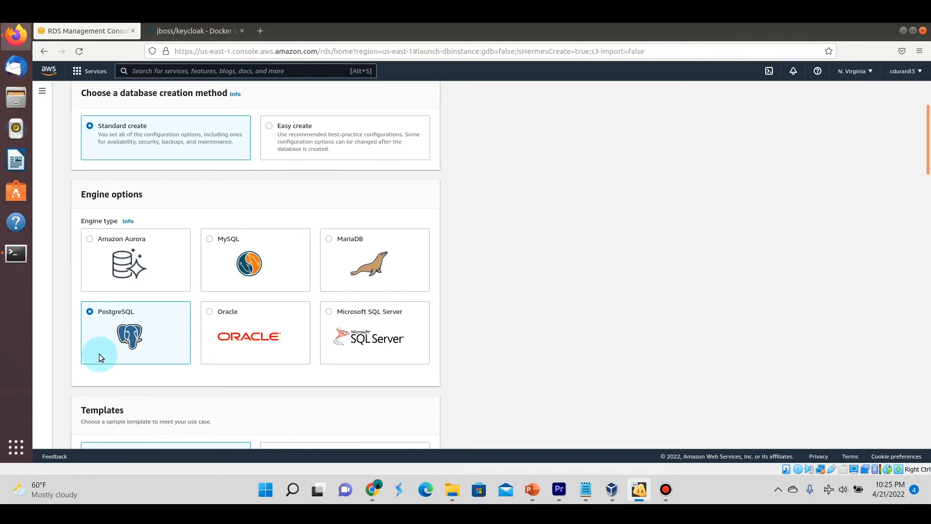
click(89, 311)
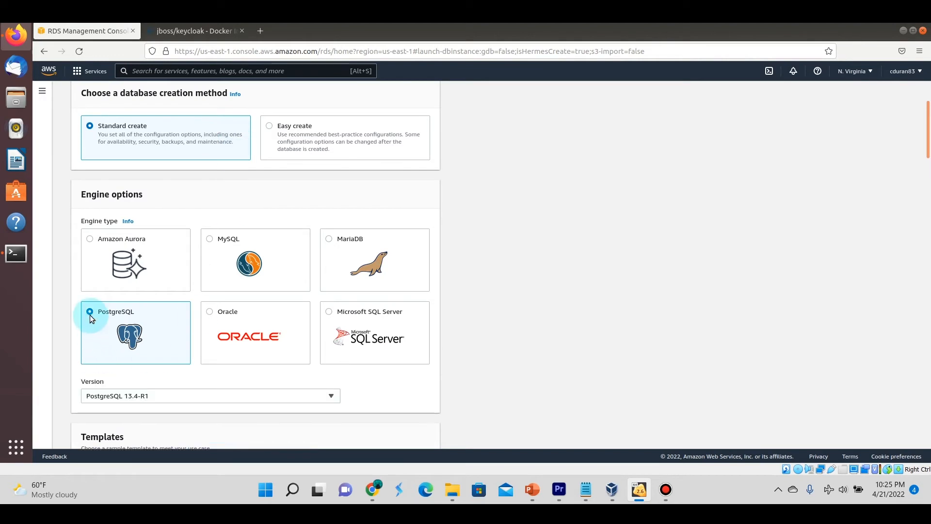
scroll(down, 3)
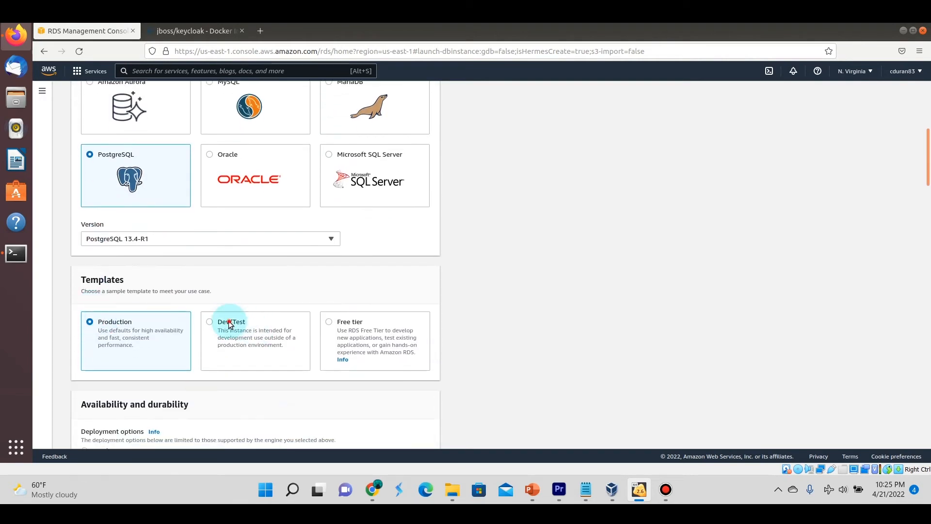
click(210, 321)
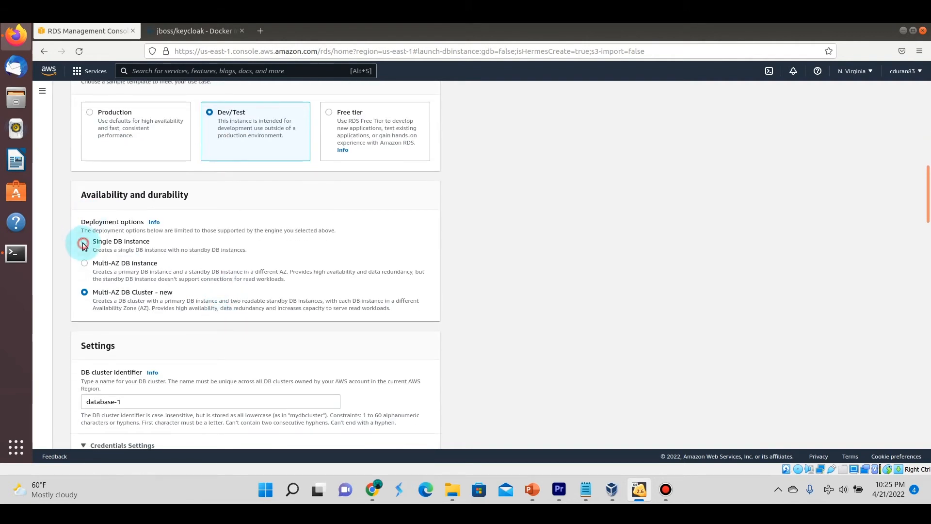
- Configure a Single DB instance 'keycloak-demonstration' with a master password and 5 GiB Magnetic storage
click(85, 247)
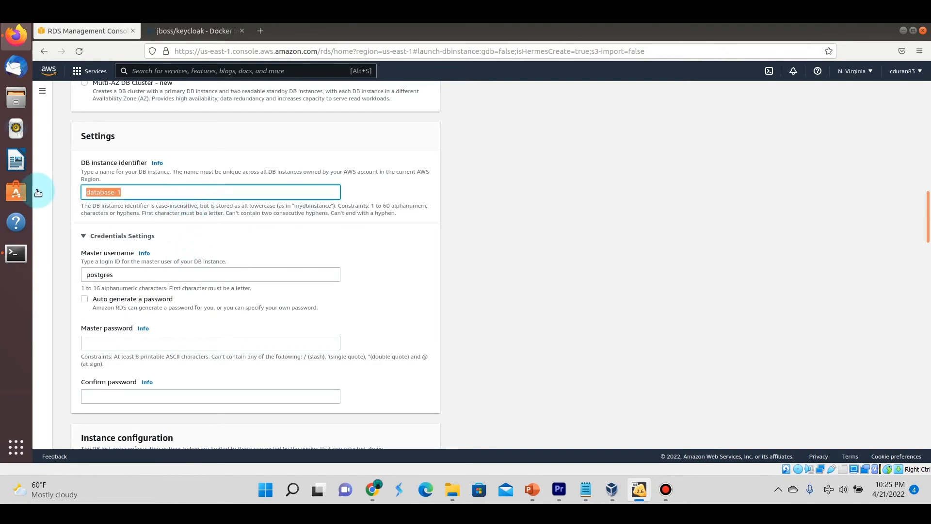
text(keycloak-demonstration)
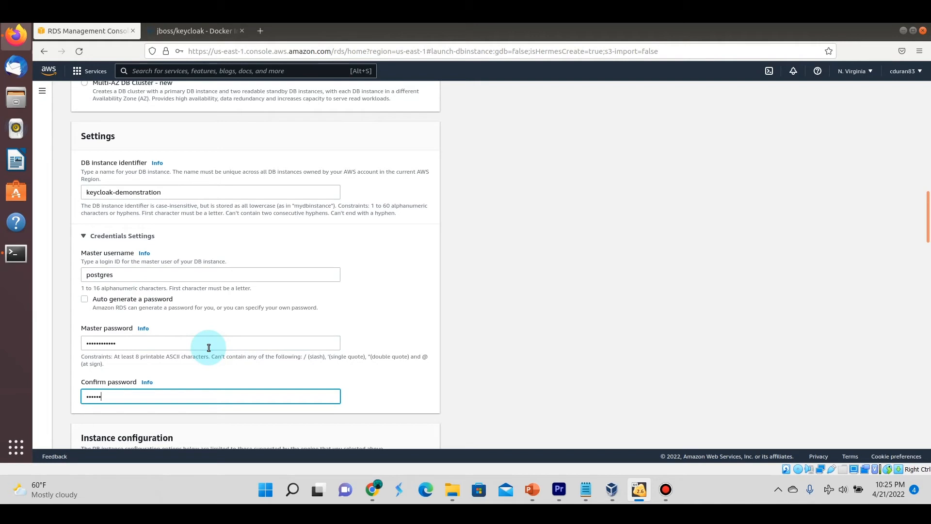
text(••••••)
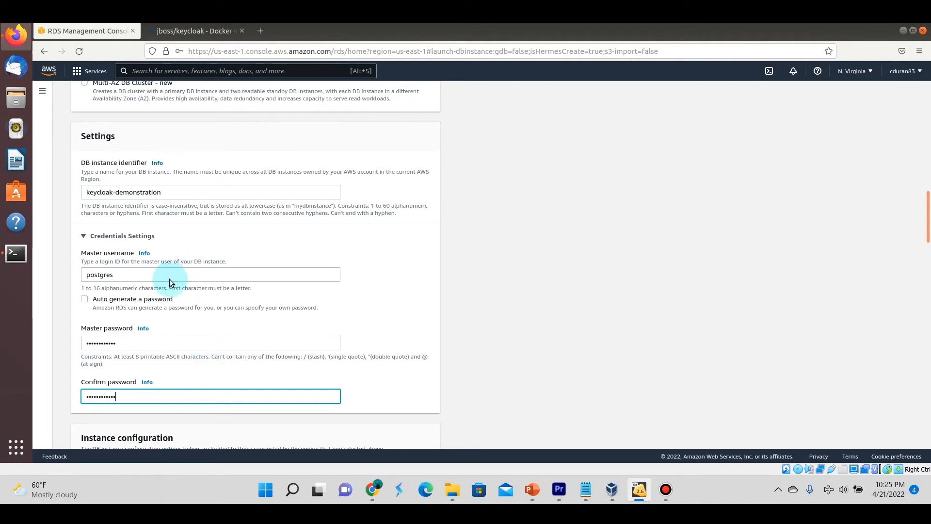
scroll(down, 3)
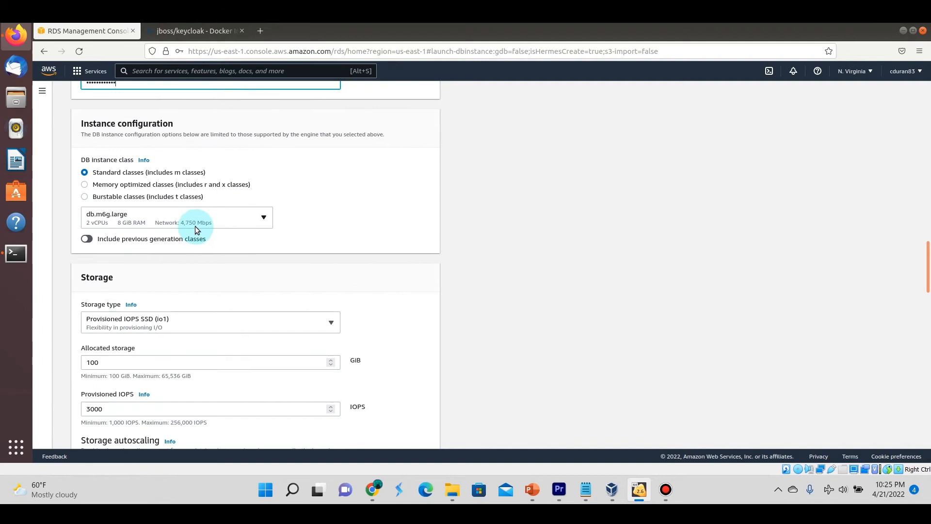
mouse_move(215, 315)
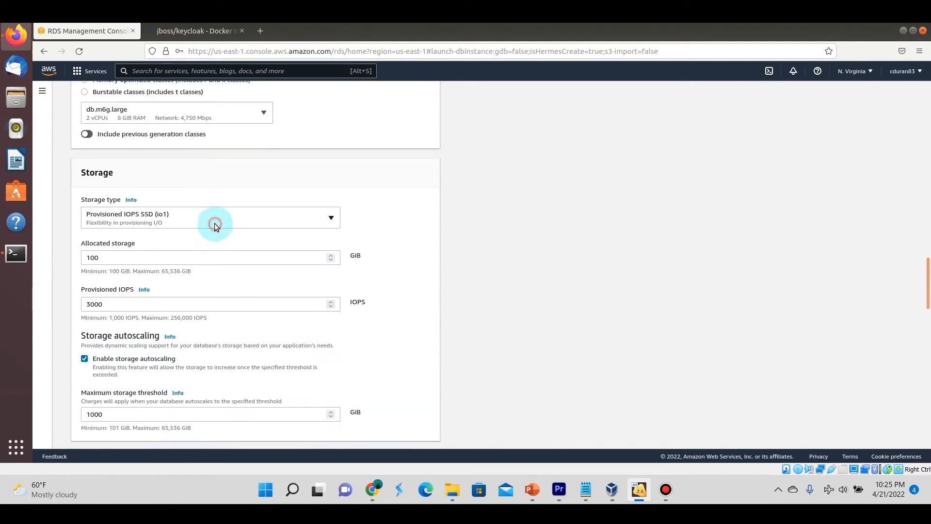
click(209, 217)
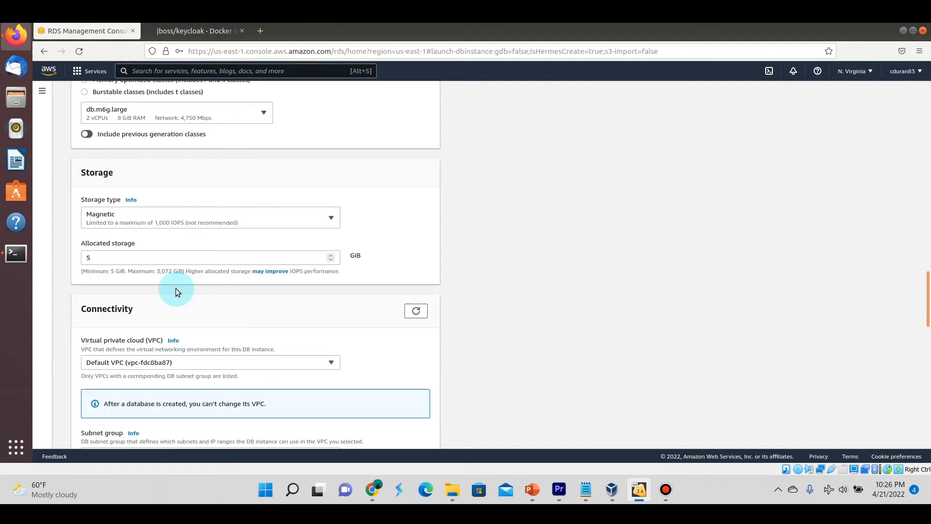
scroll(down, 3)
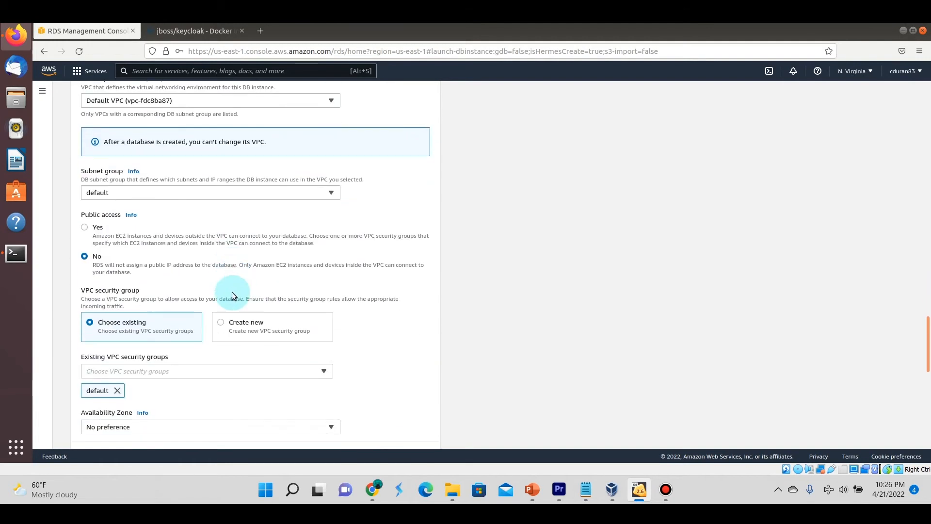
click(85, 227)
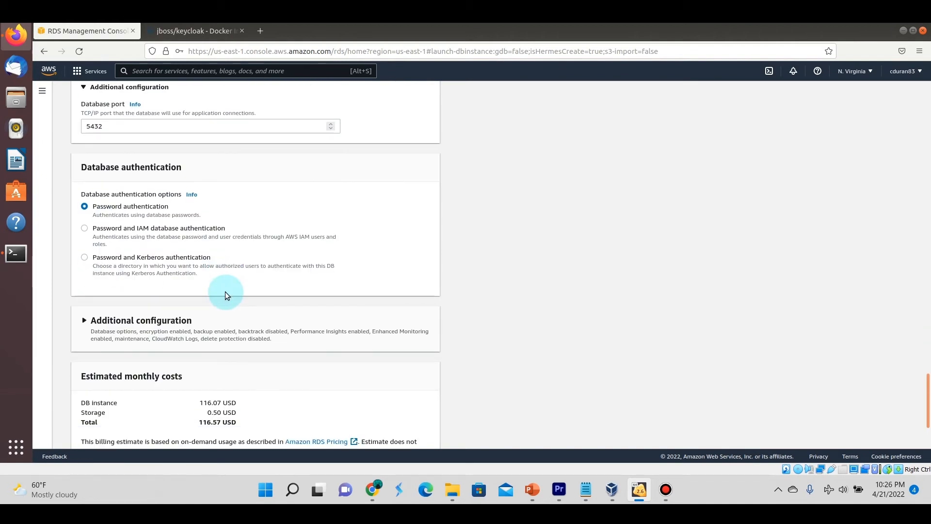
- Name the initial database keycloak_db and keep db.m6g.large with previous-generation classes included
scroll(down, 3)
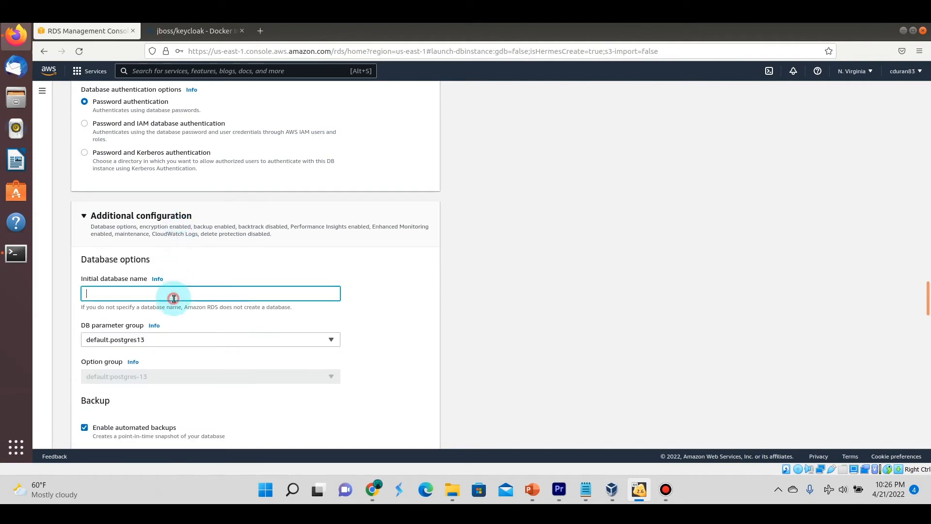
text(keycloak)
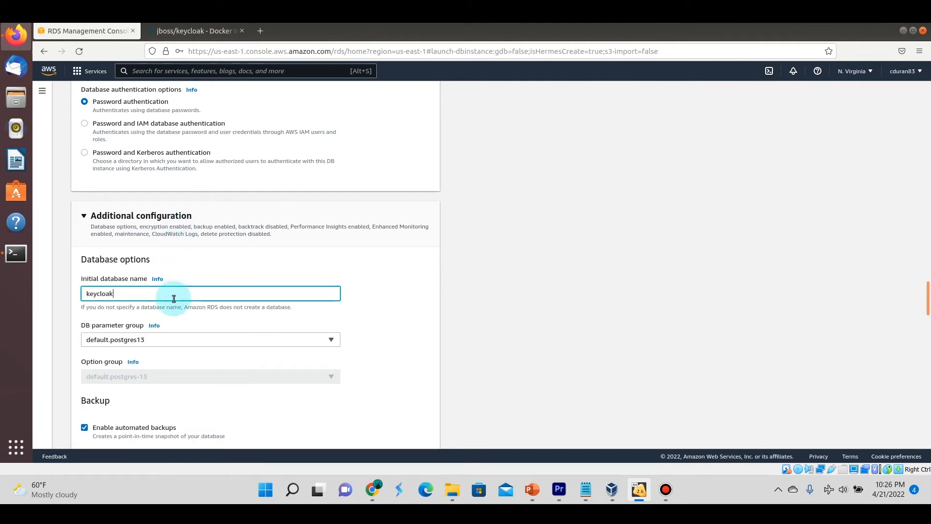
text(_db)
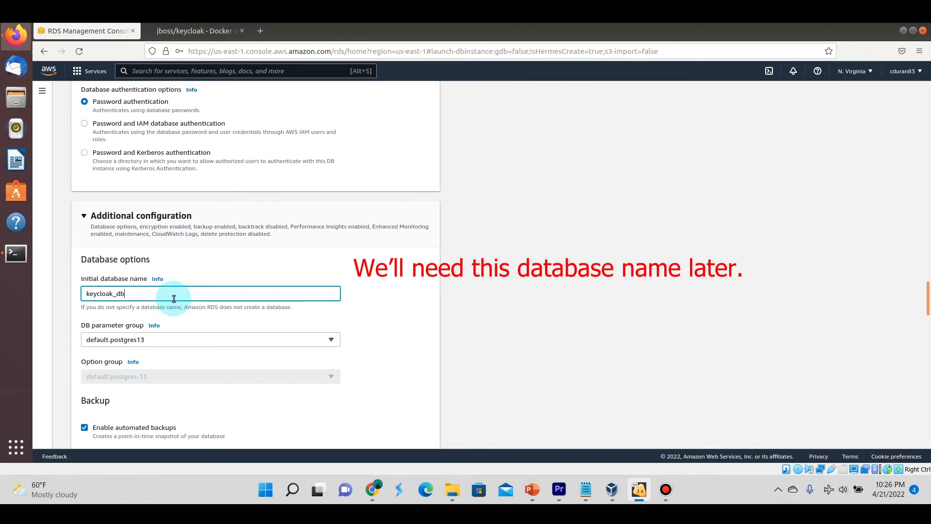
scroll(down, 3)
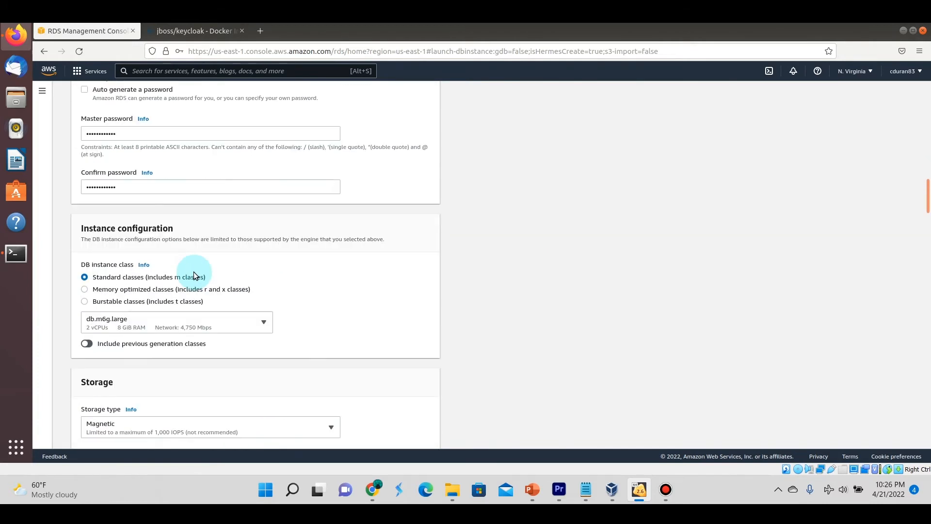
click(87, 343)
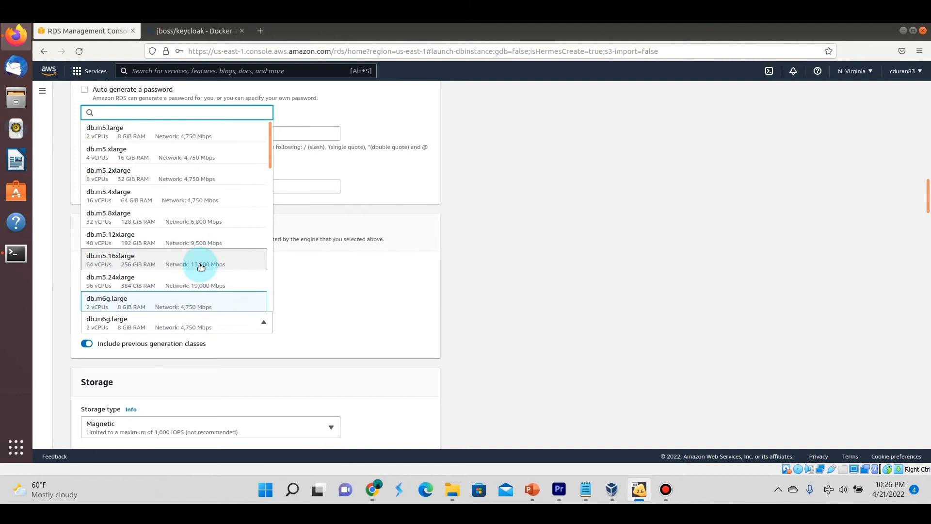
click(107, 299)
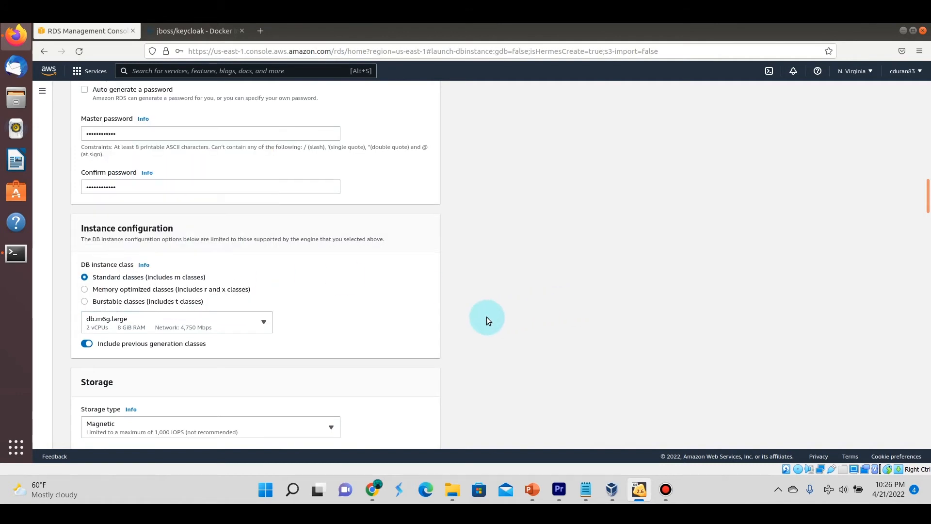
- Disable tag copying, automated backups and enhanced monitoring, then submit the database creation
scroll(down, 3)
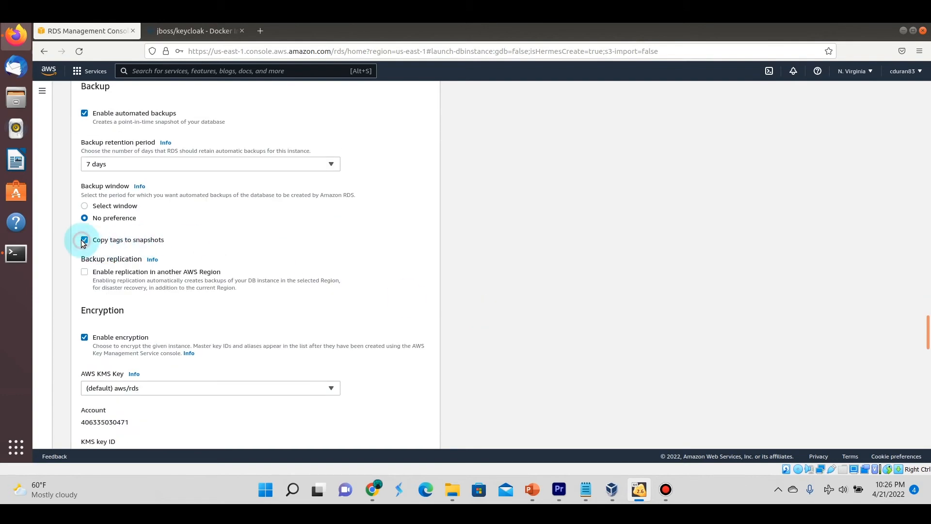
click(85, 338)
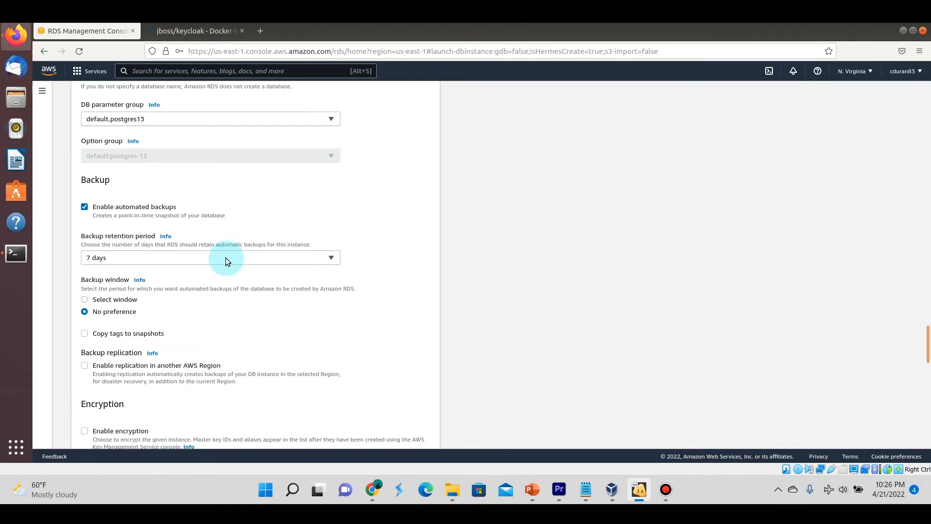
click(85, 207)
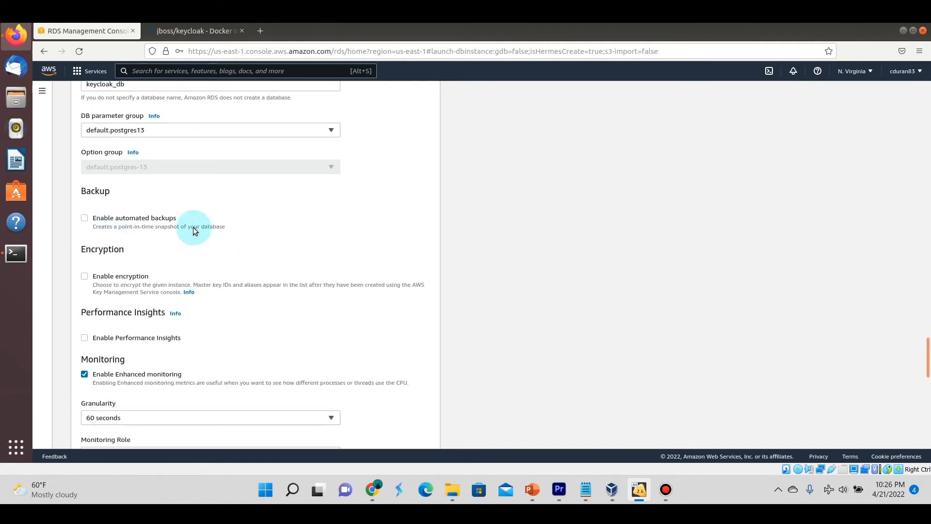
scroll(down, 3)
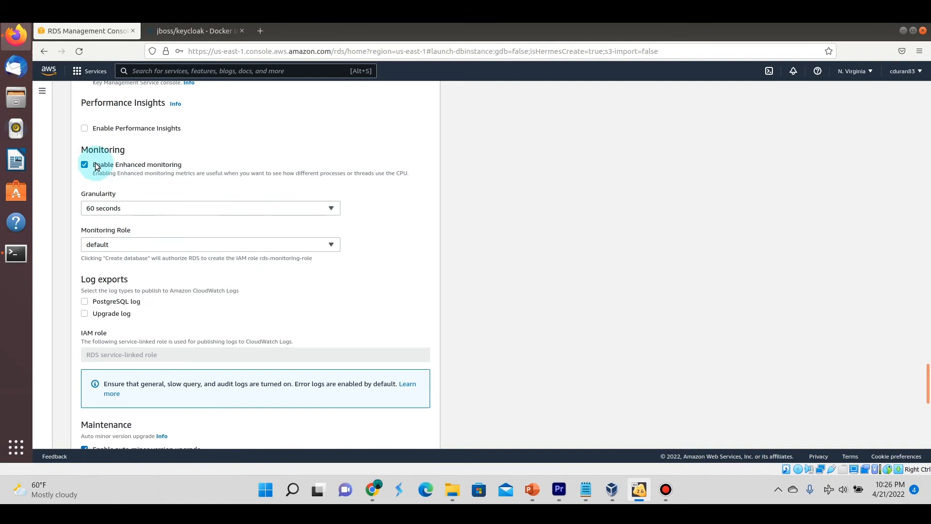
click(84, 164)
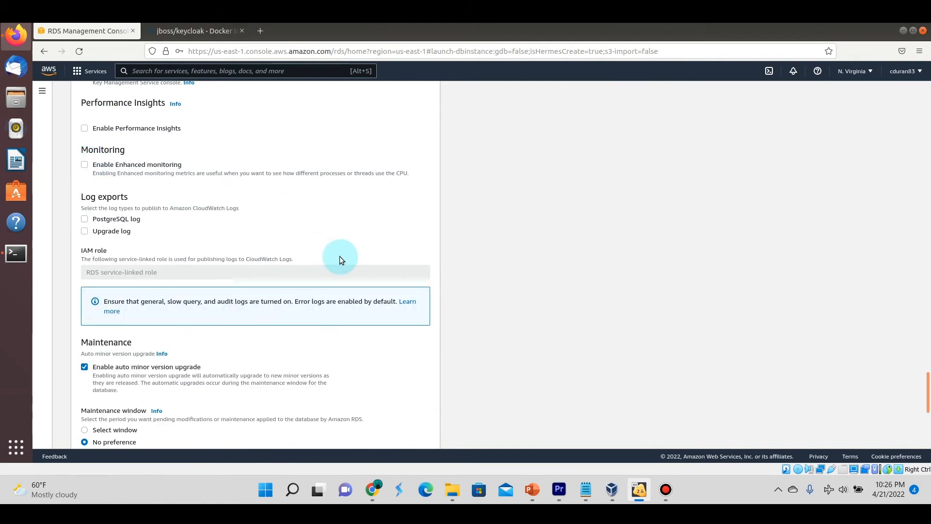
scroll(down, 3)
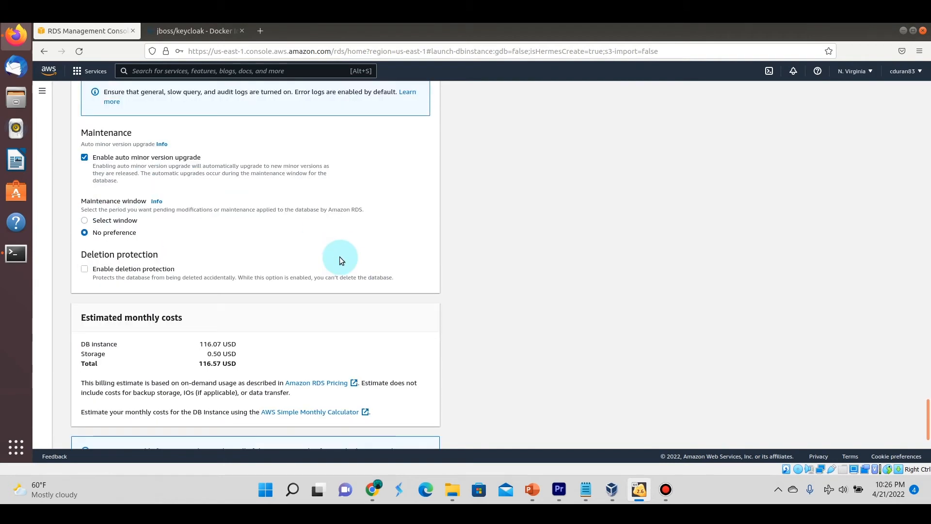
scroll(down, 3)
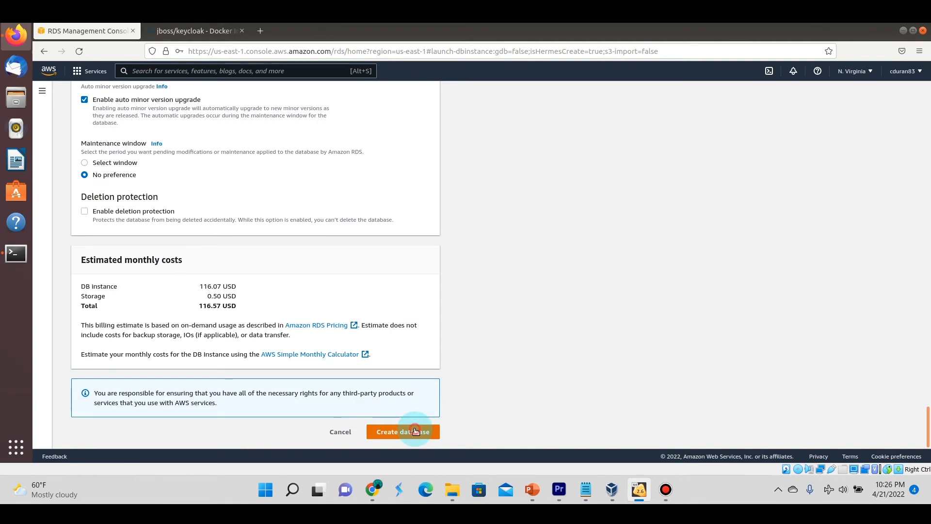
click(404, 432)
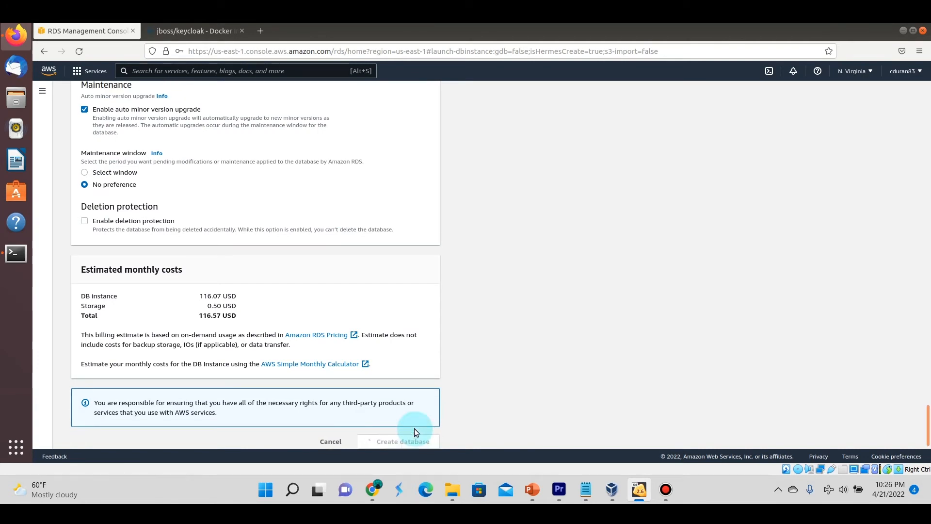
- Once Available, bring up the keycloak-demonstration database details
click(401, 441)
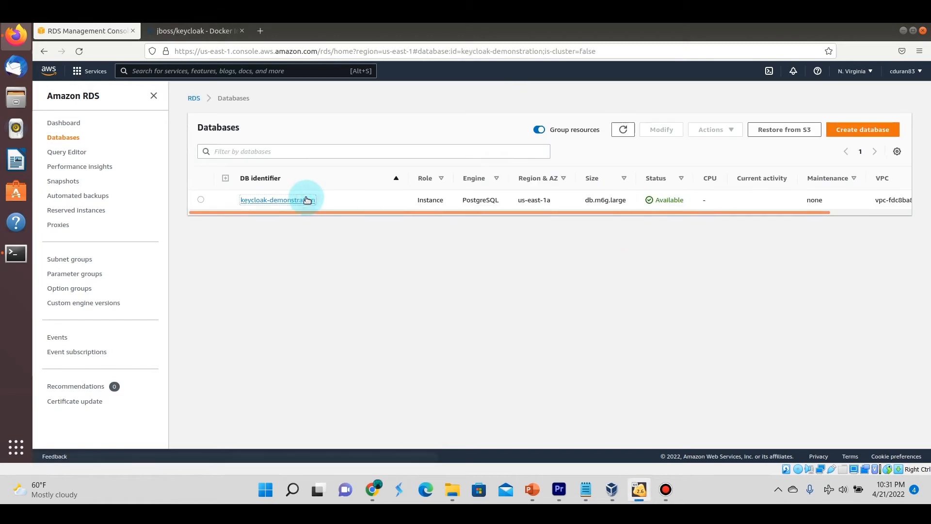
click(273, 200)
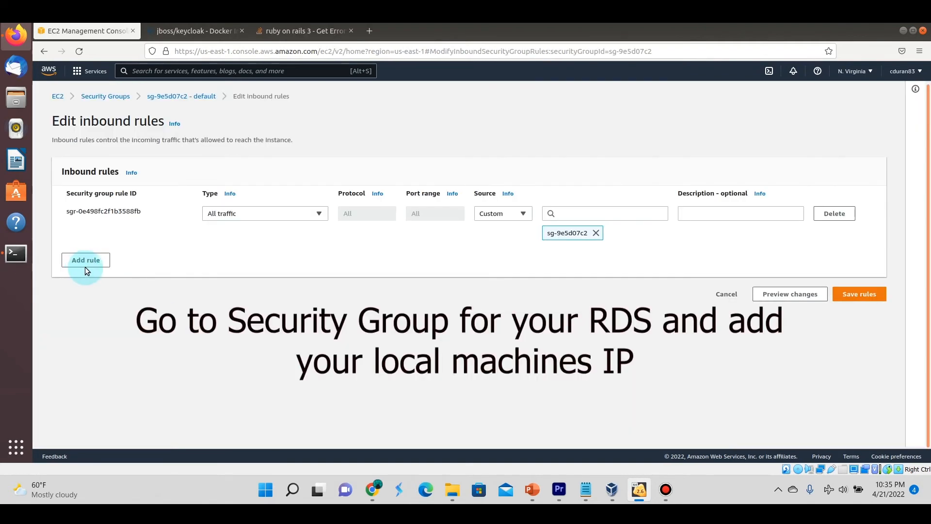
- Add and save an inbound Custom TCP rule on port 5432 in the default security group
click(85, 260)
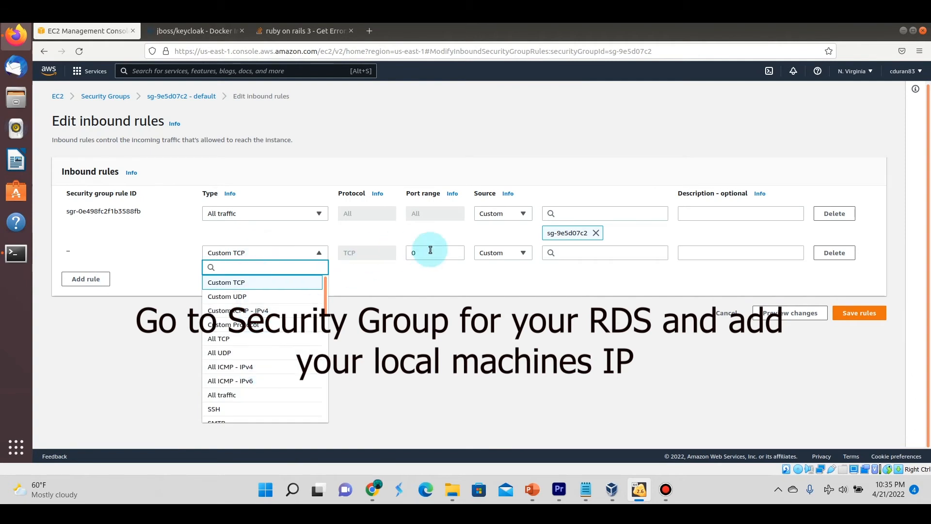
text(5432)
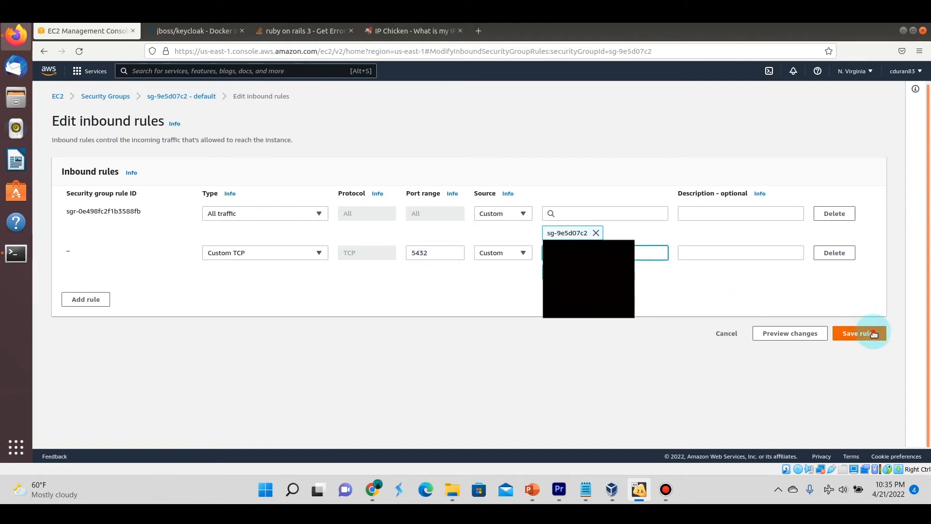
click(859, 334)
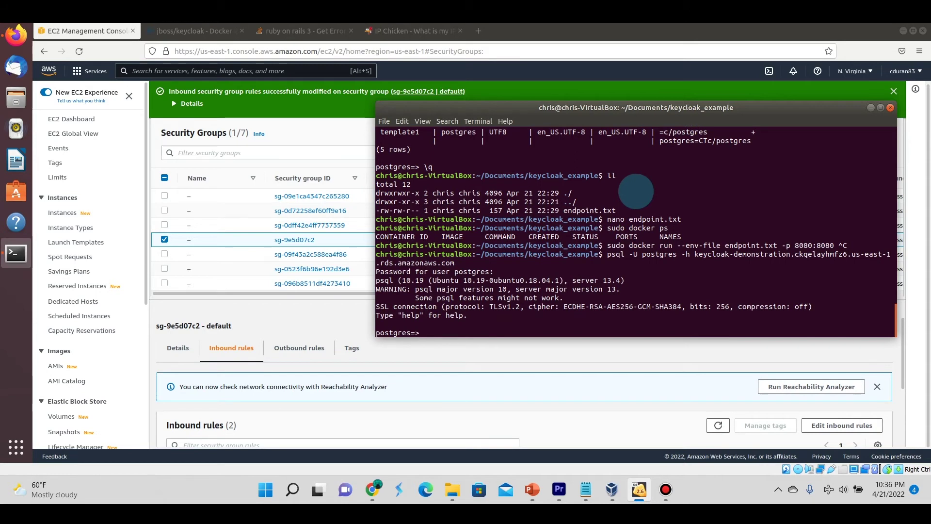
- List databases with \l and grant all privileges on database keycloak_db in psql
text(\l)
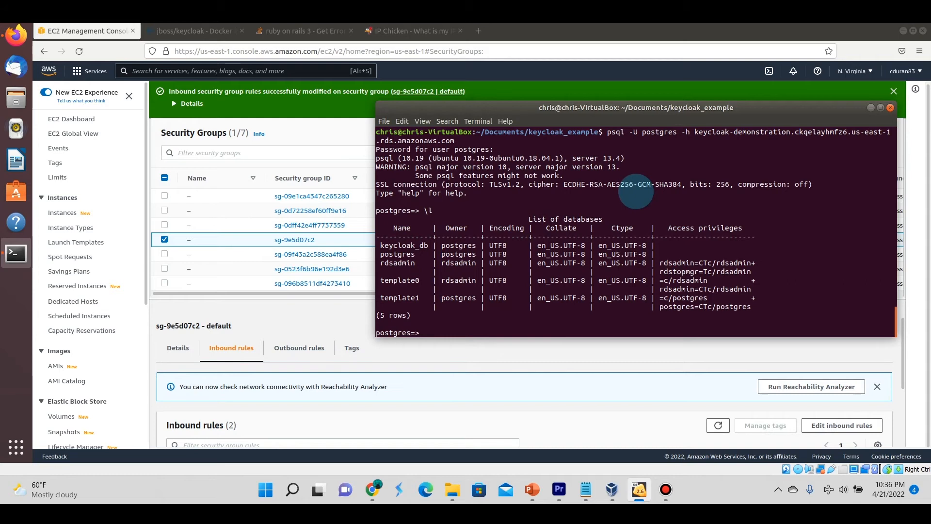
text(al)
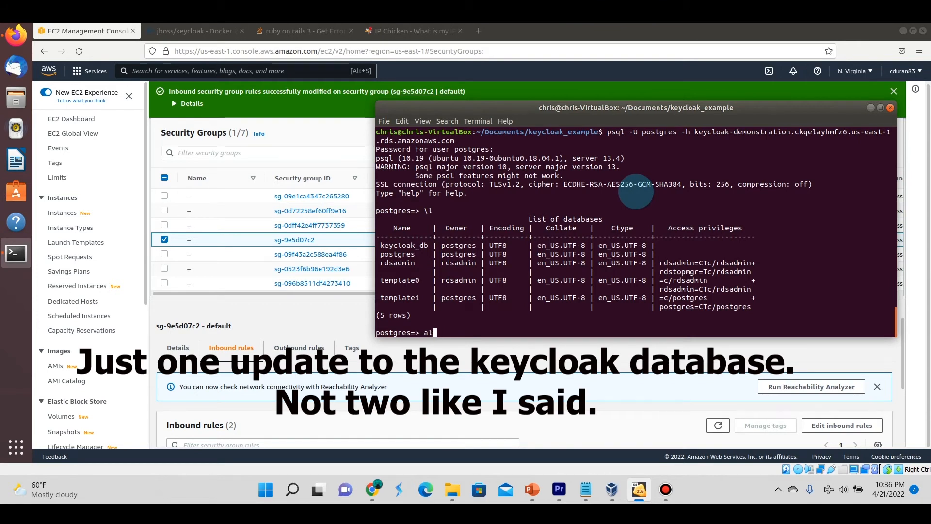
text(grant all privileges o)
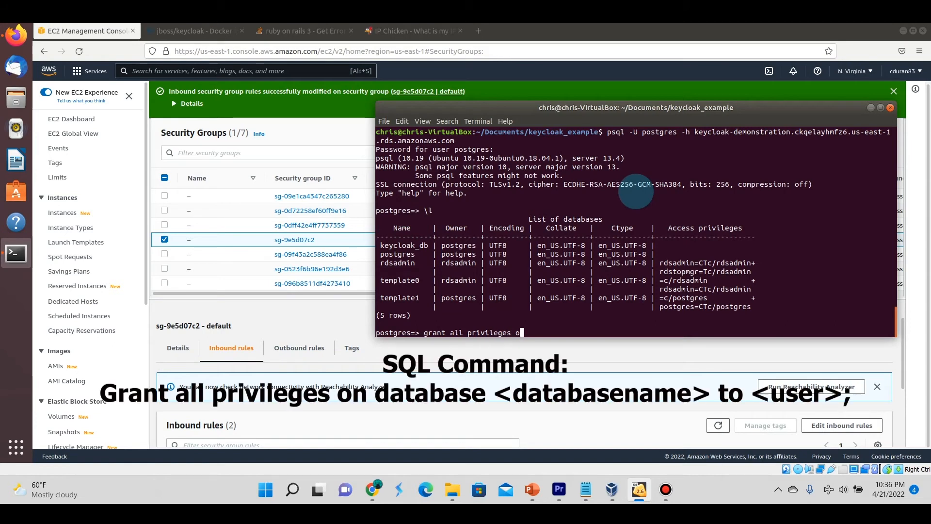
text(n database key)
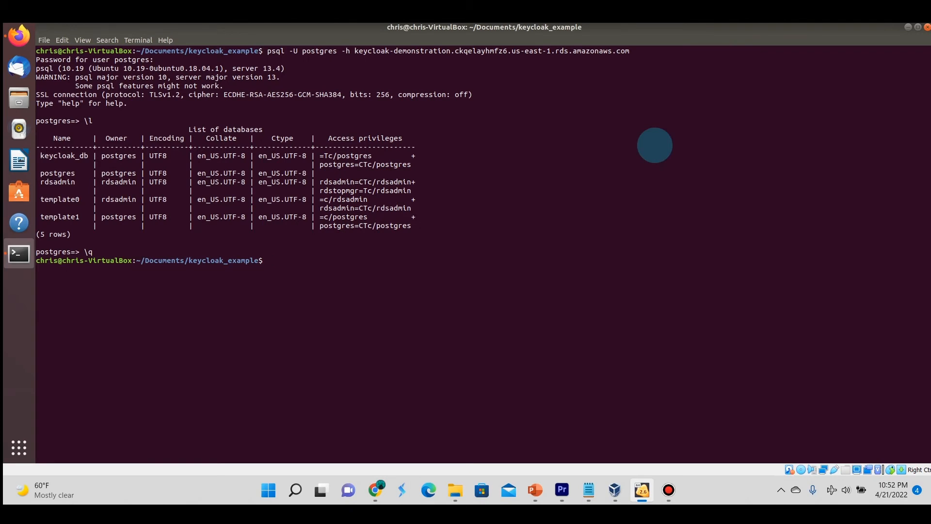
- Edit endpoint.txt in nano with the database connection environment variables
text(nan)
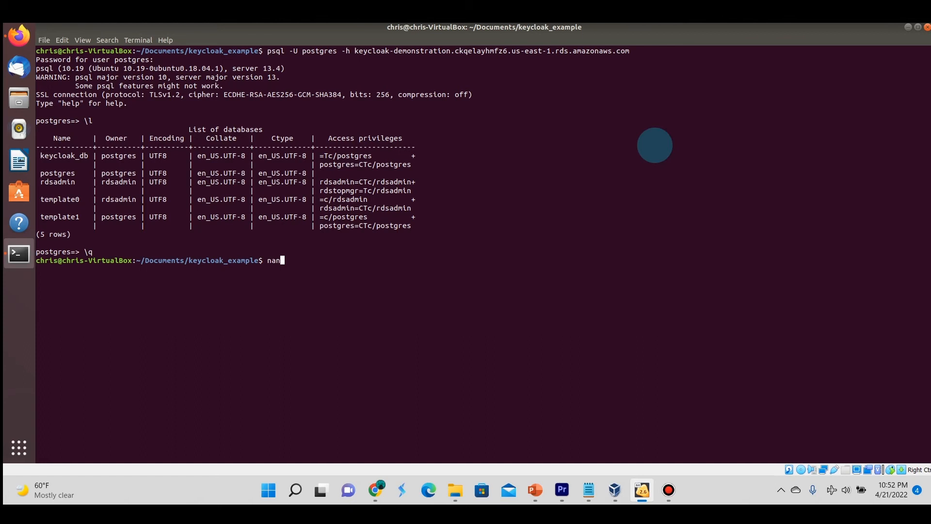
text(o)
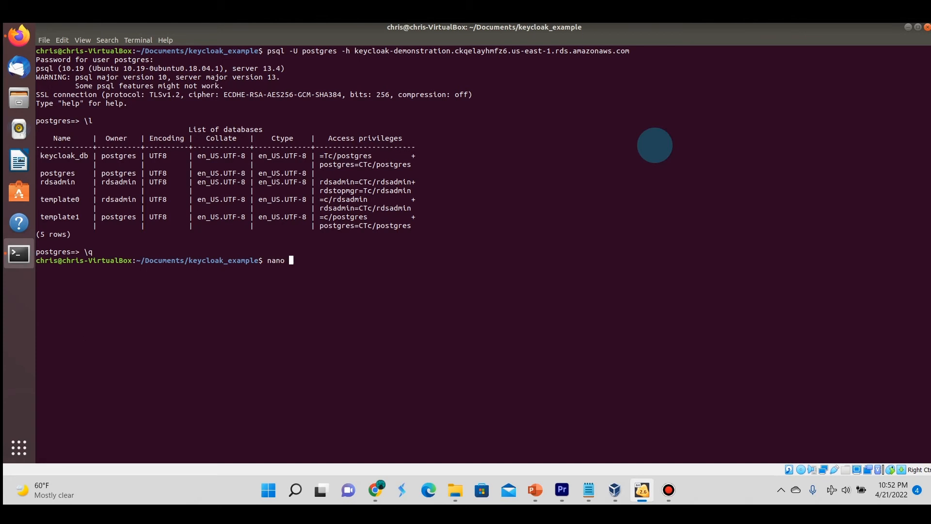
text(env)
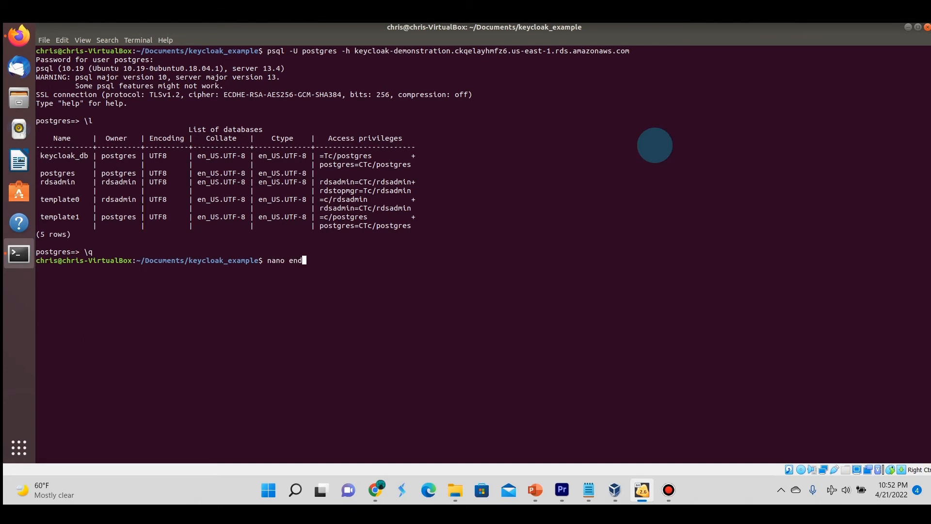
text(point.txt)
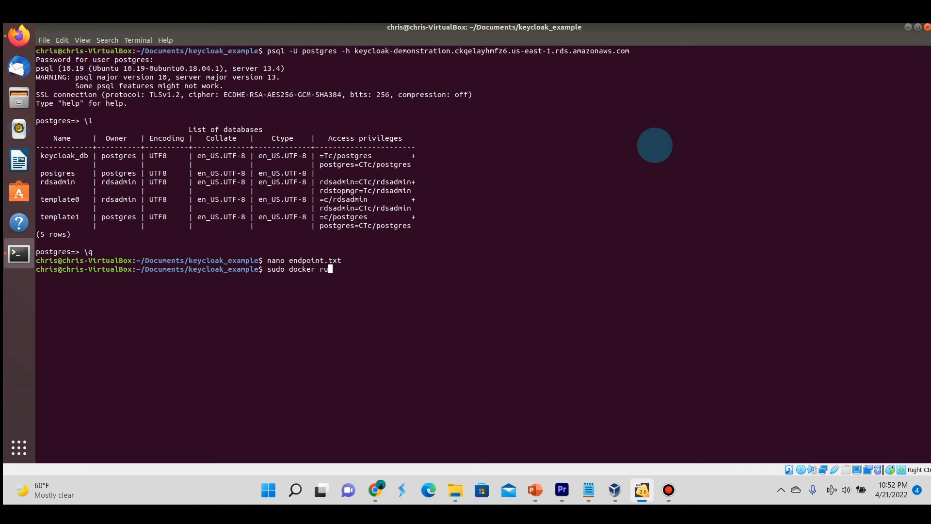
- Run docker with --env-file endpoint.txt, -p 8080:8080 and jboss/keycloak:15.1.1, then cancel its download
text(n --env-file endpoint.txt -)
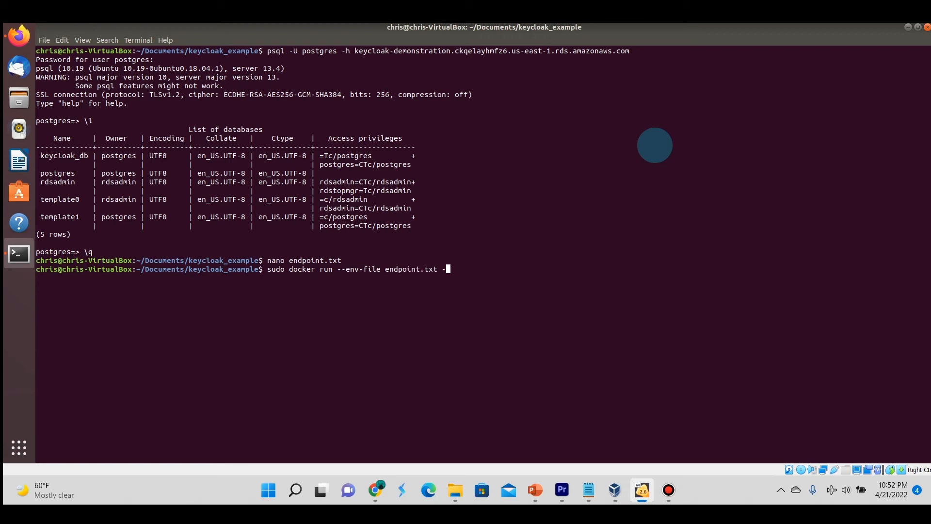
text(p 80)
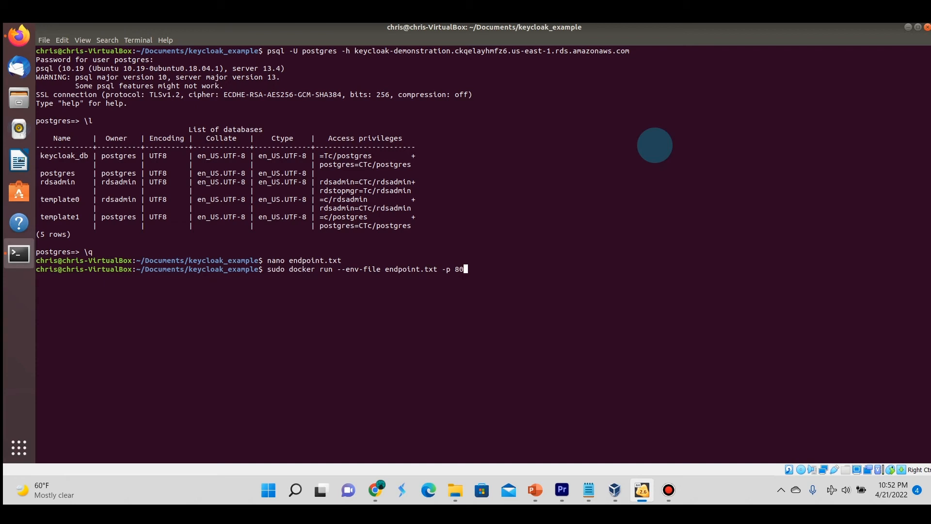
text(80)
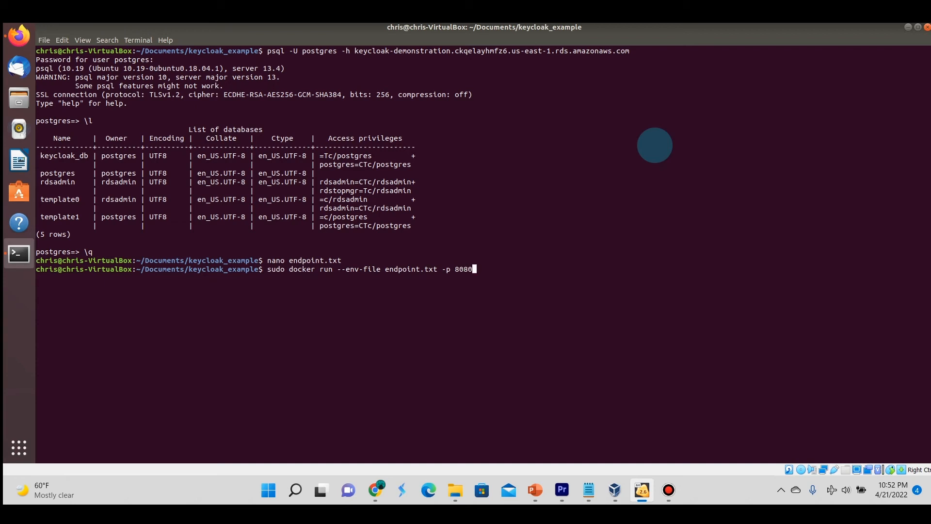
text(:8080)
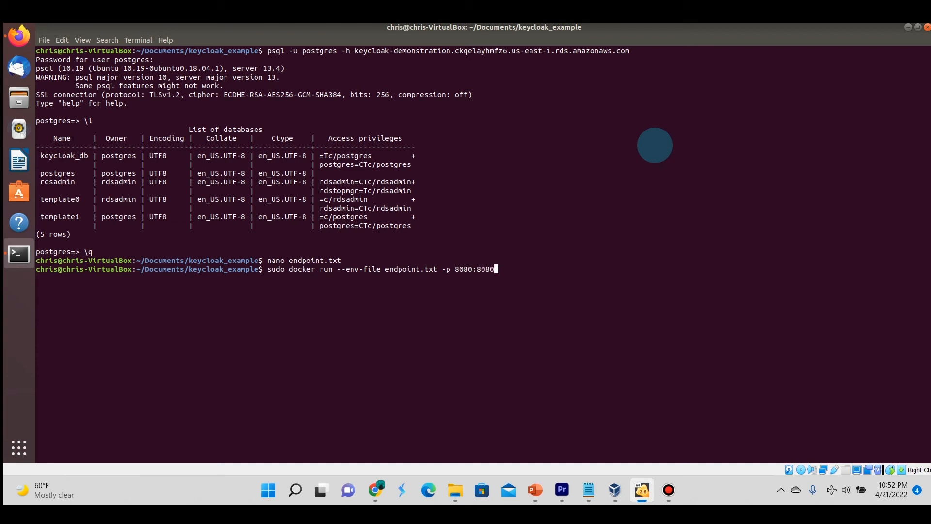
text(d)
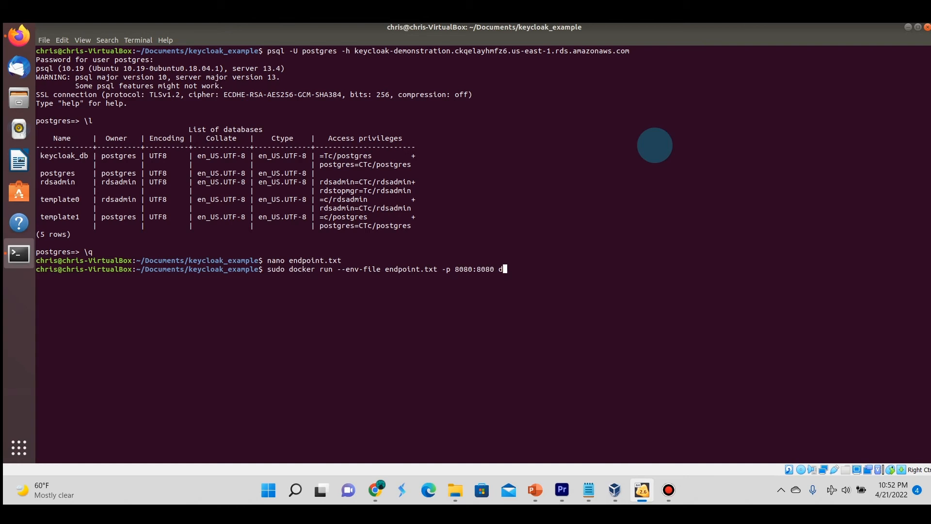
key(BackSpace)
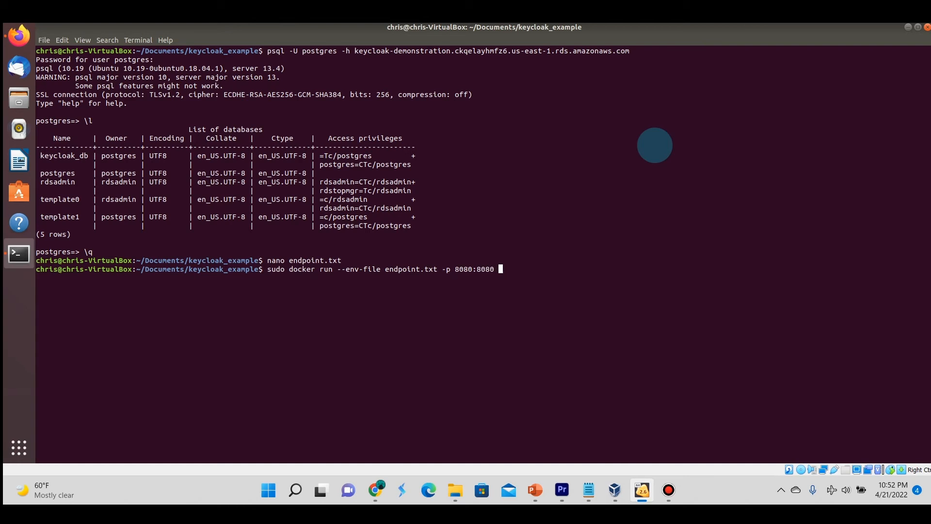
text(jbos)
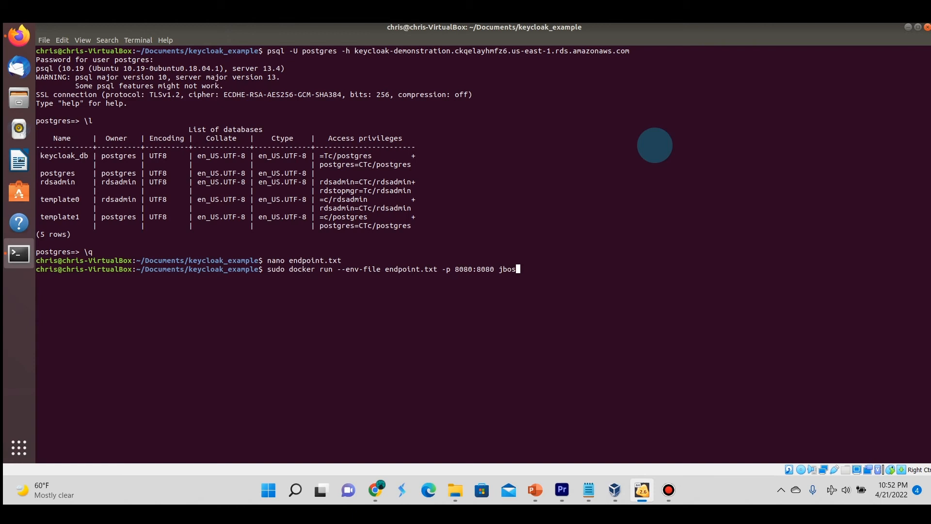
text(s/ke)
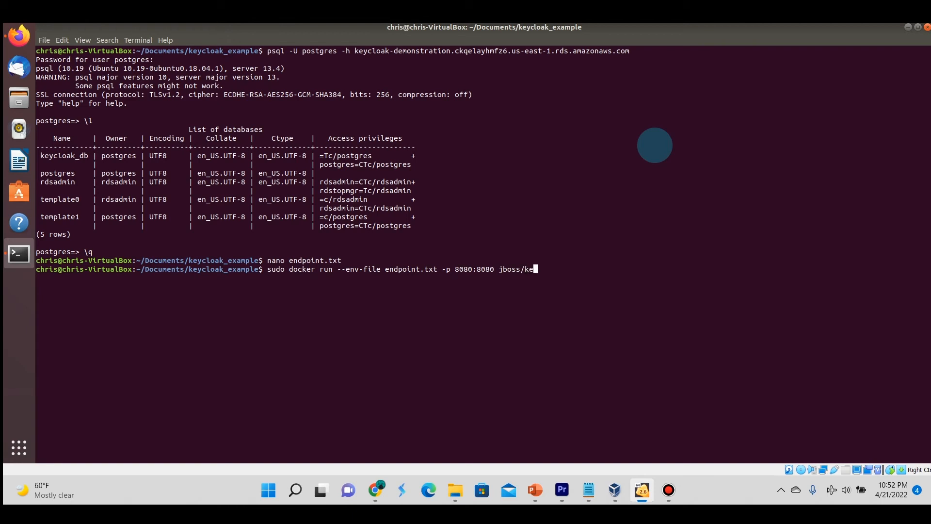
text(ycloak)
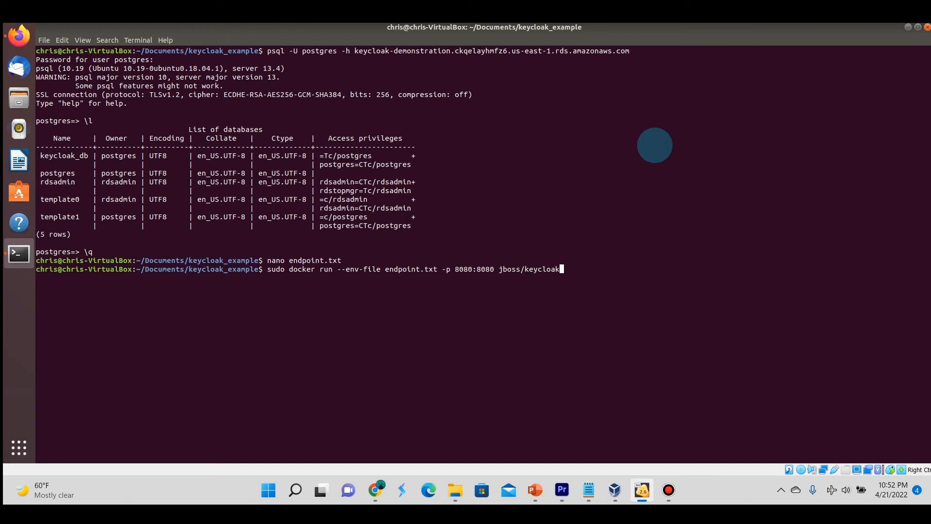
text(:15.1)
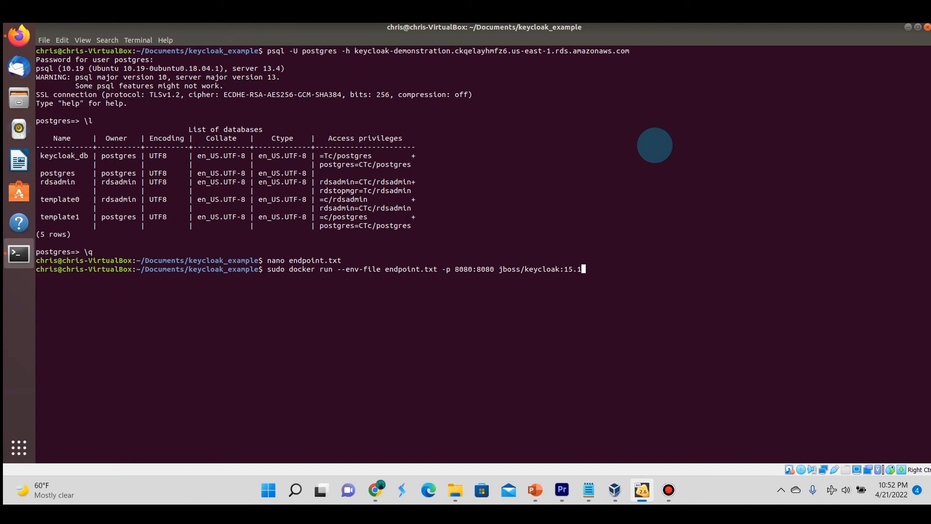
text(.1)
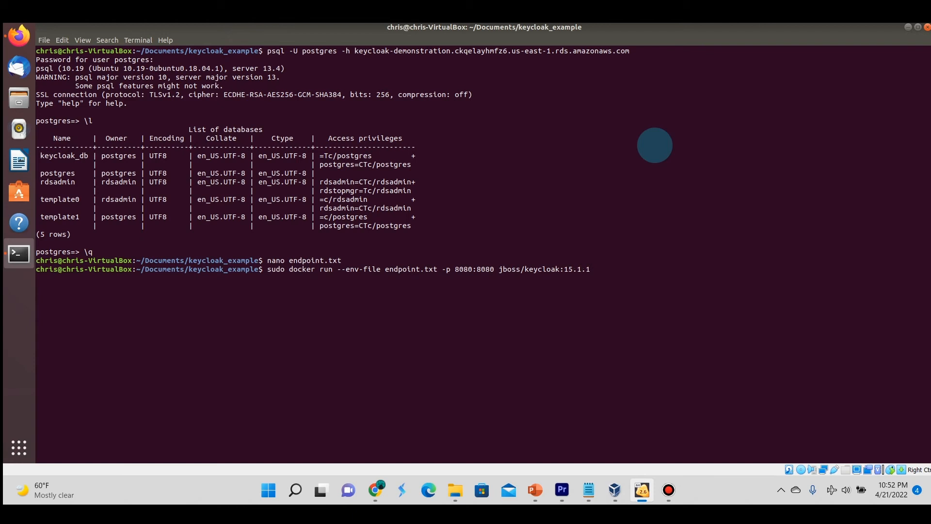
key(Return)
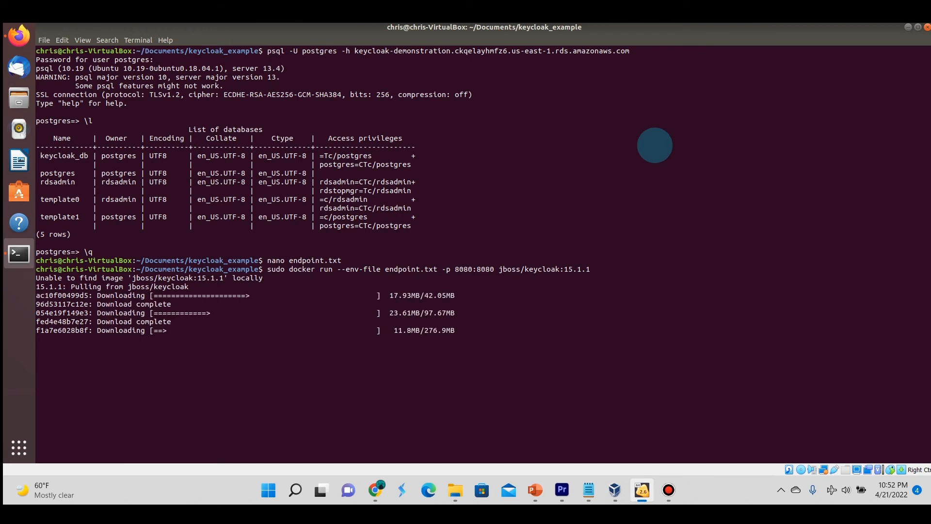
key(ctrl+c)
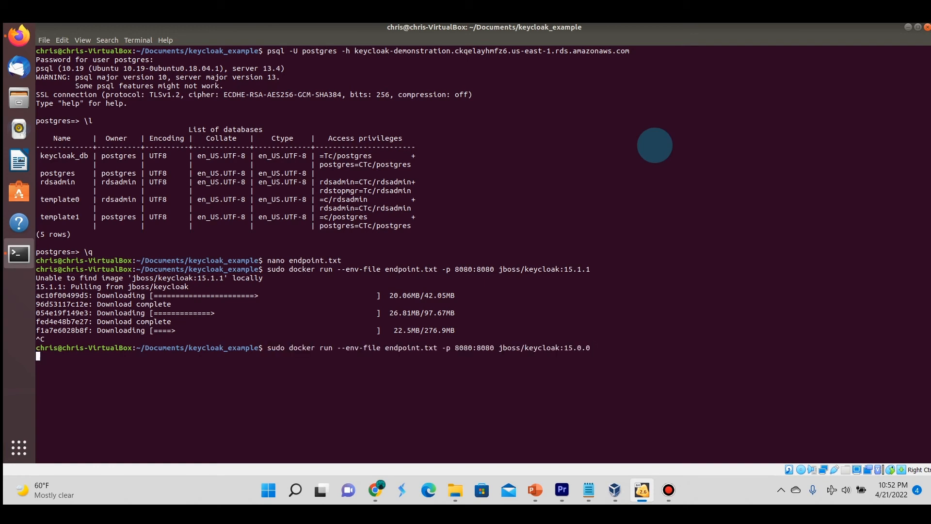
- Run the Keycloak 15.0.0 container and highlight its keycloak_db connection line in the log
key(Return)
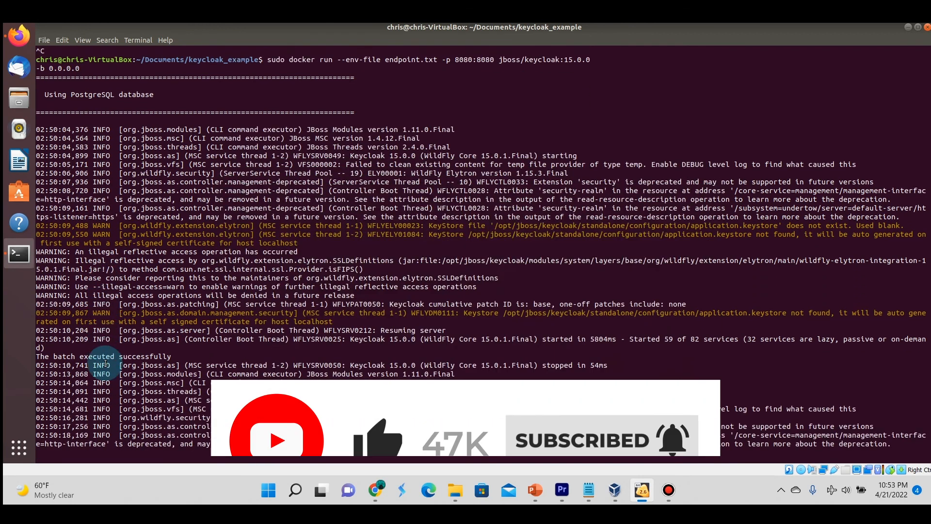
scroll(down, 3)
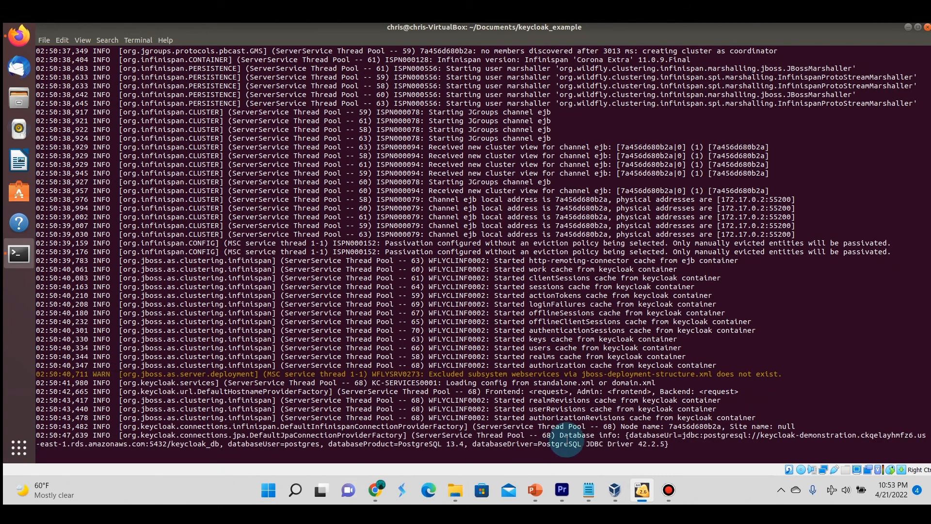
drag(561, 435, 751, 435)
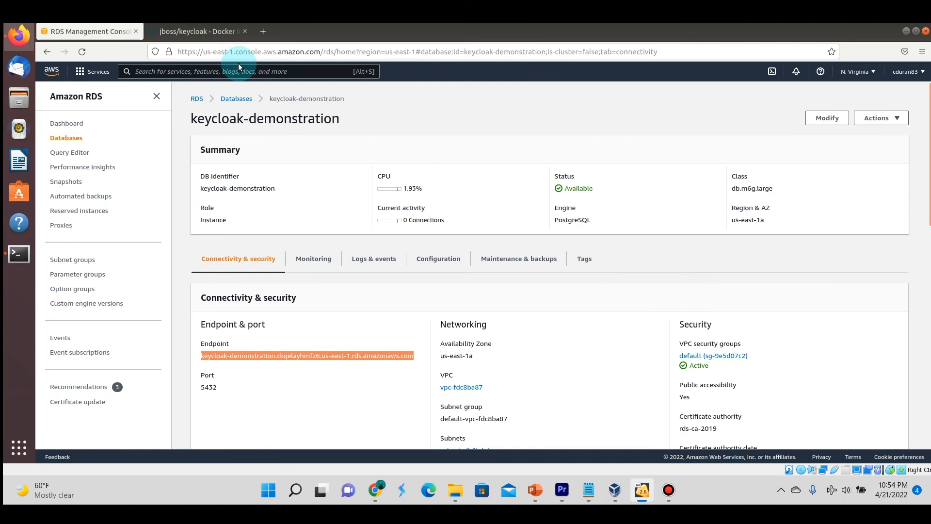
- Load the Keycloak welcome page at localhost:8080, check Docker Hub's admin-account note, and return to the second Terminal tab
click(270, 31)
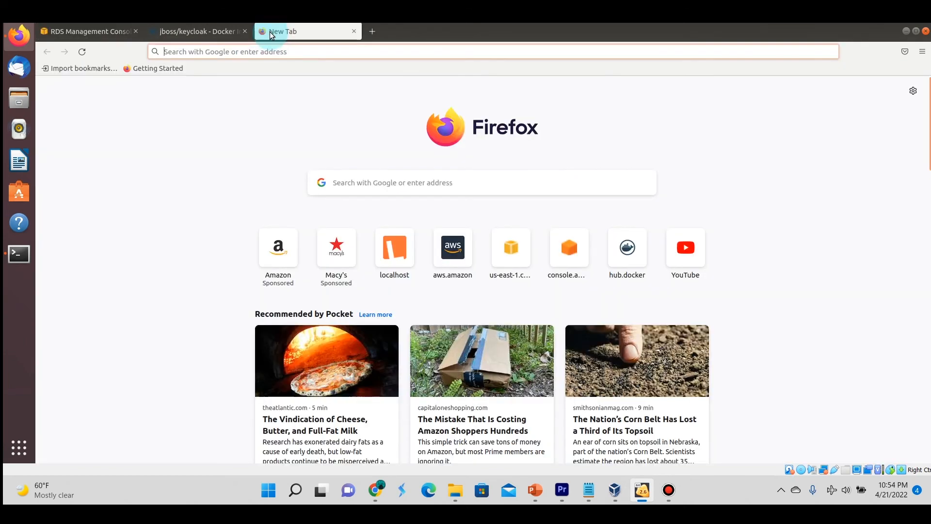
click(394, 247)
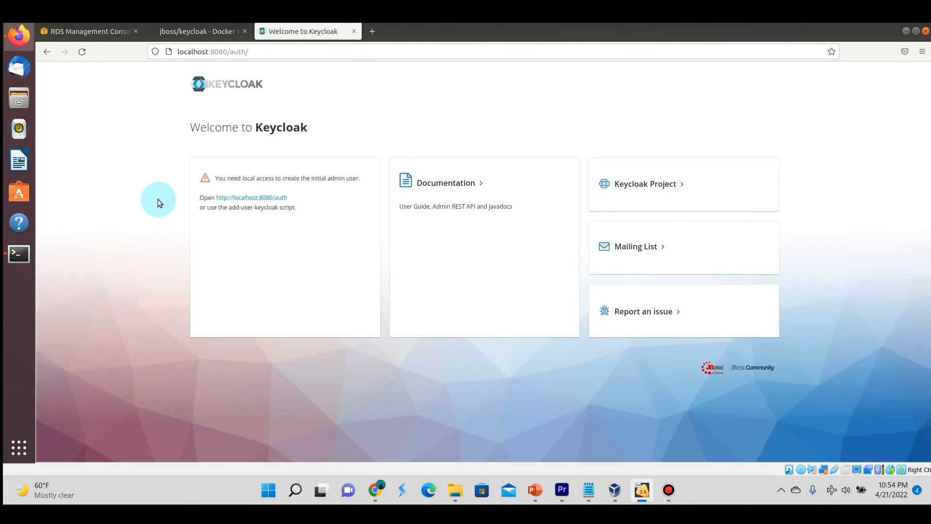
drag(205, 177, 295, 207)
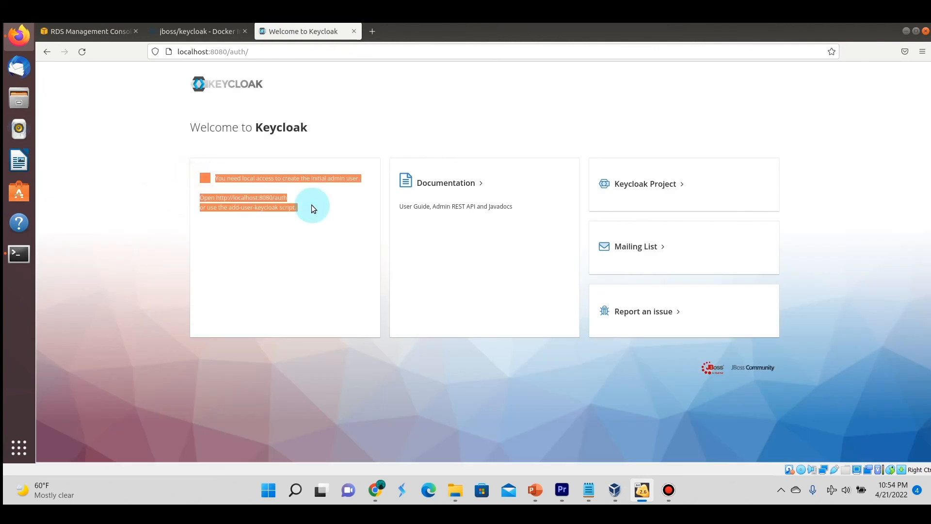
click(198, 31)
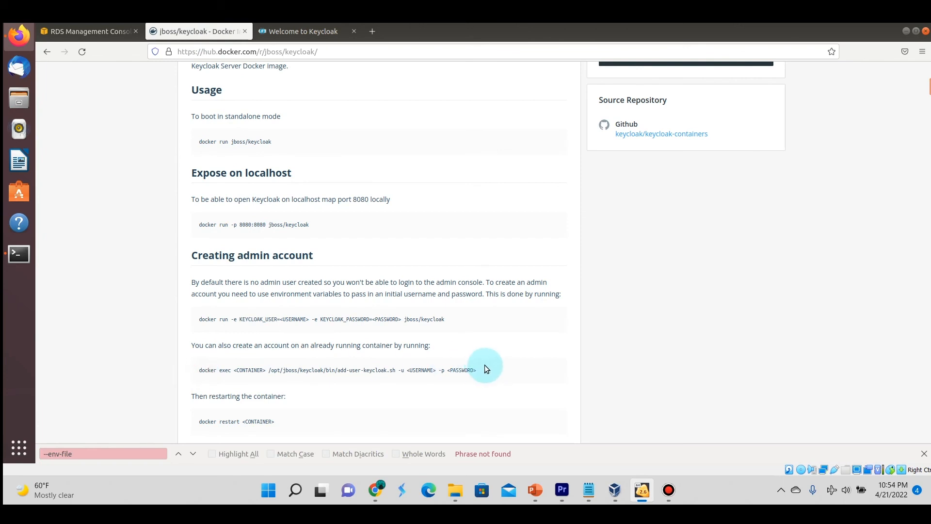
click(18, 254)
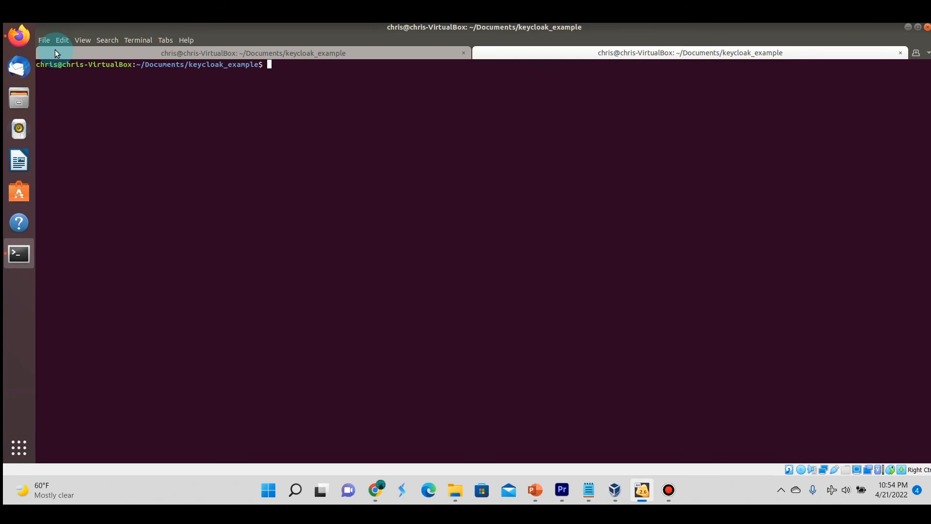
text(sudo docker ps)
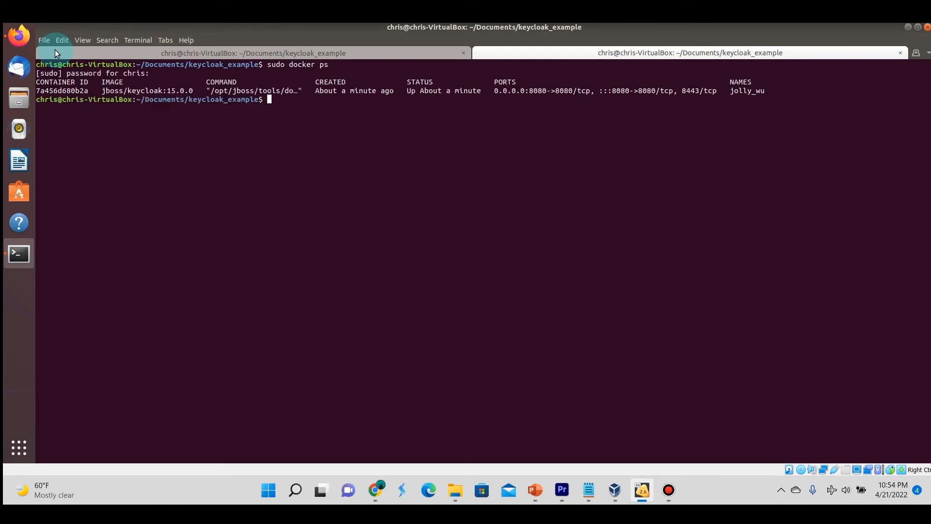
text(docker exec <CONTAINER> /opt/jboss/keycloak/bin/add-user-keycloak.sh -u <USERNAME> -p <PASSWORD>)
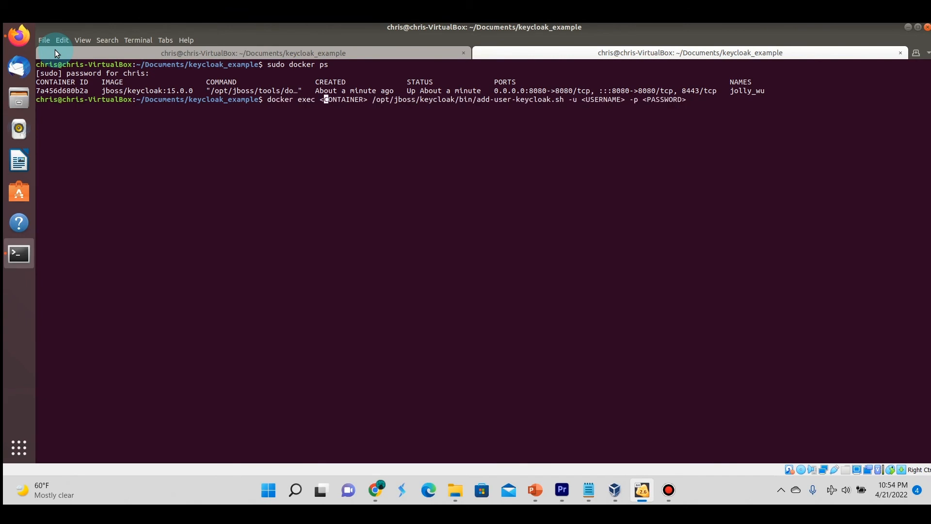
text(sudo)
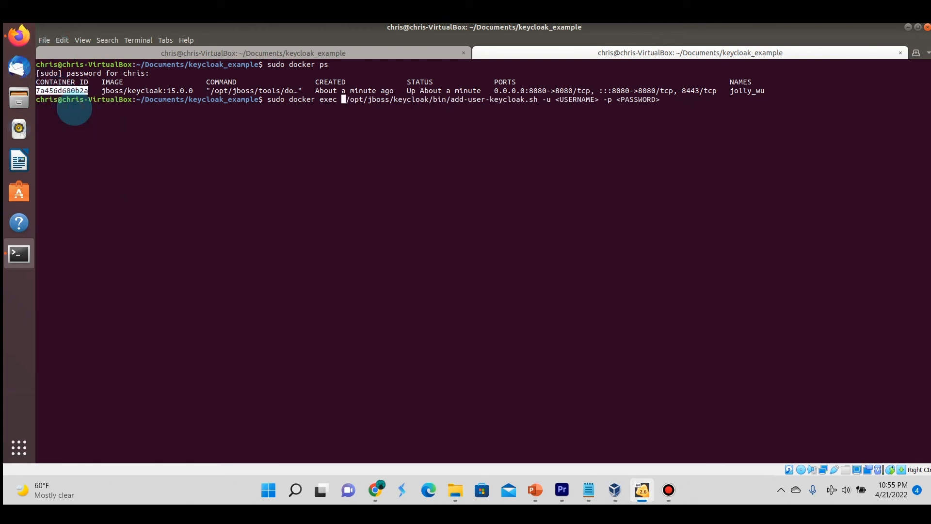
text(7a456d680b2a)
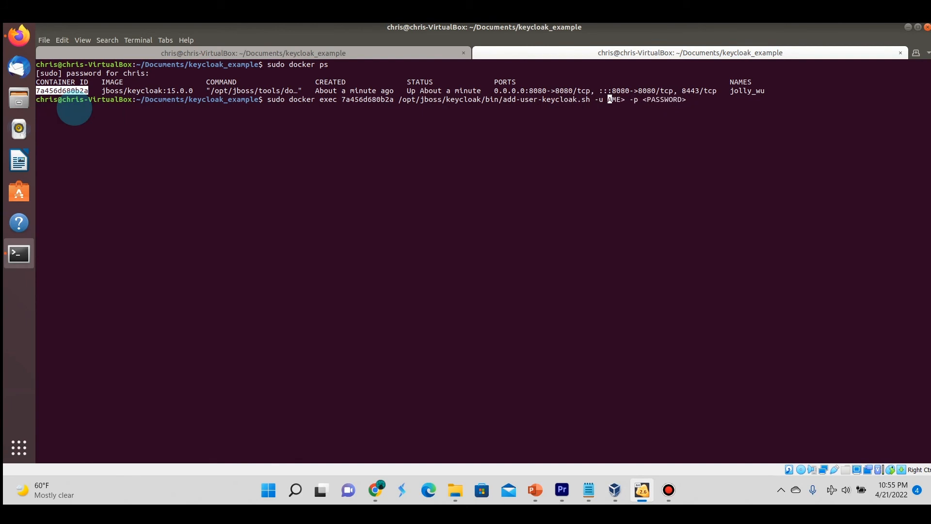
text(admin)
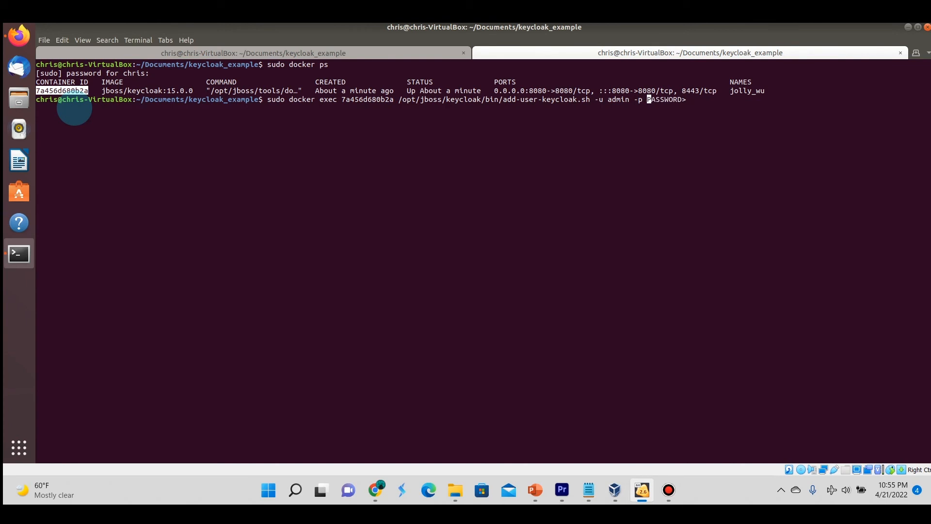
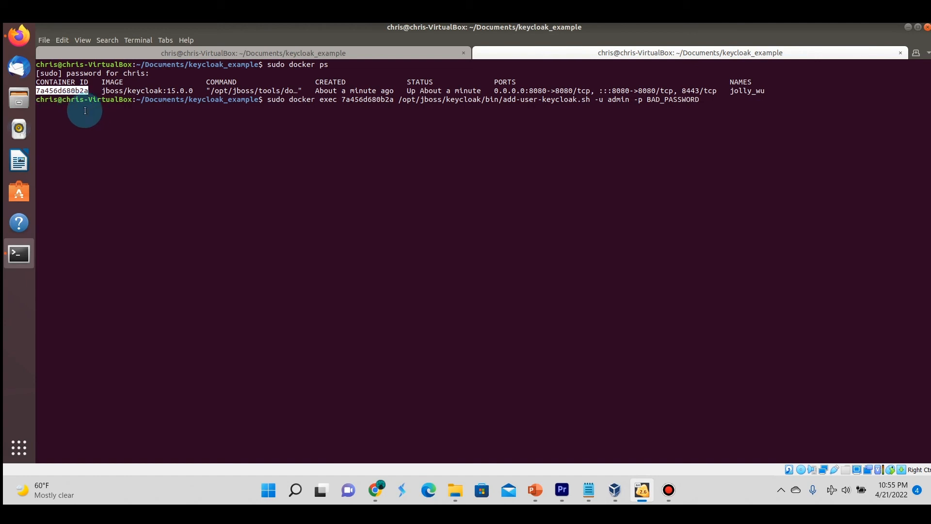
- Restart the Keycloak container 7a456d680b2a with sudo docker restart
right_click(86, 111)
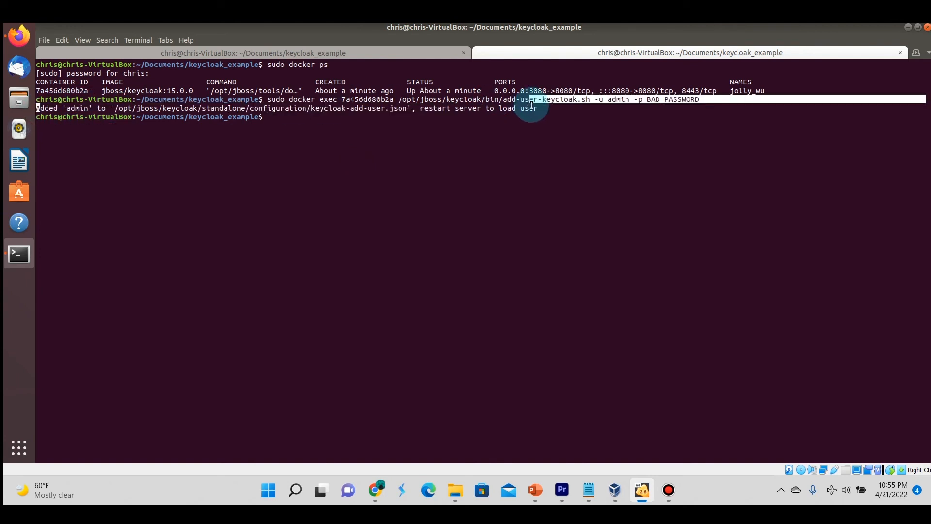
text(sudo docker restart 7a456d680b2a)
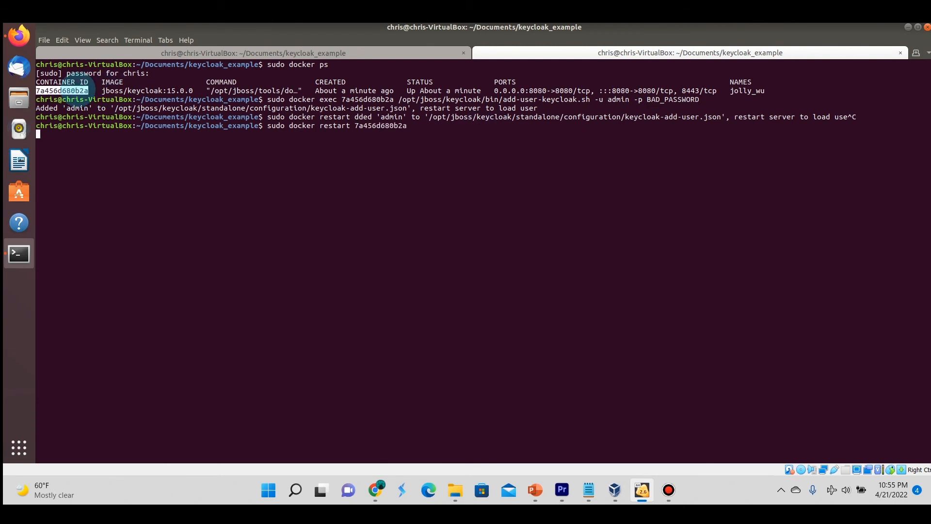
- Follow the container logs (sudo docker logs -f) until Keycloak deploys and adds user 'admin' to realm 'master'
text(sudo docker logs -f)
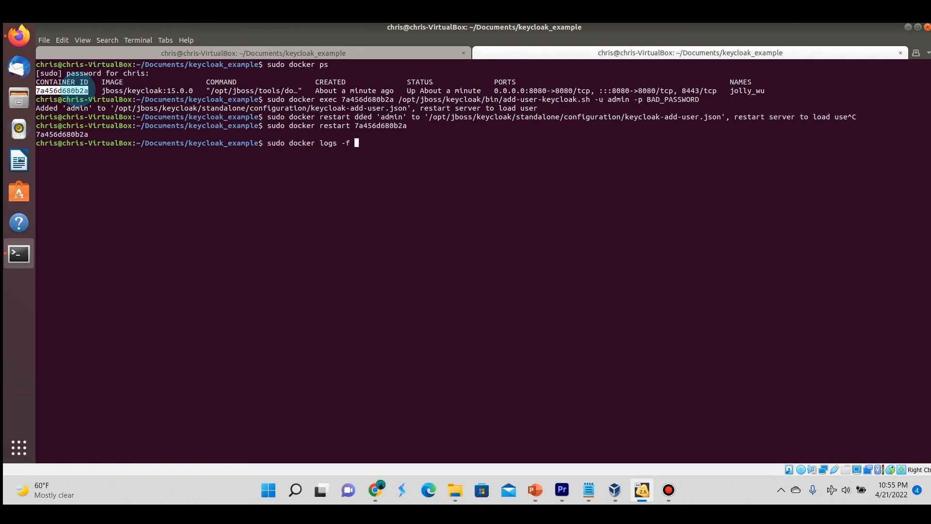
key(Return)
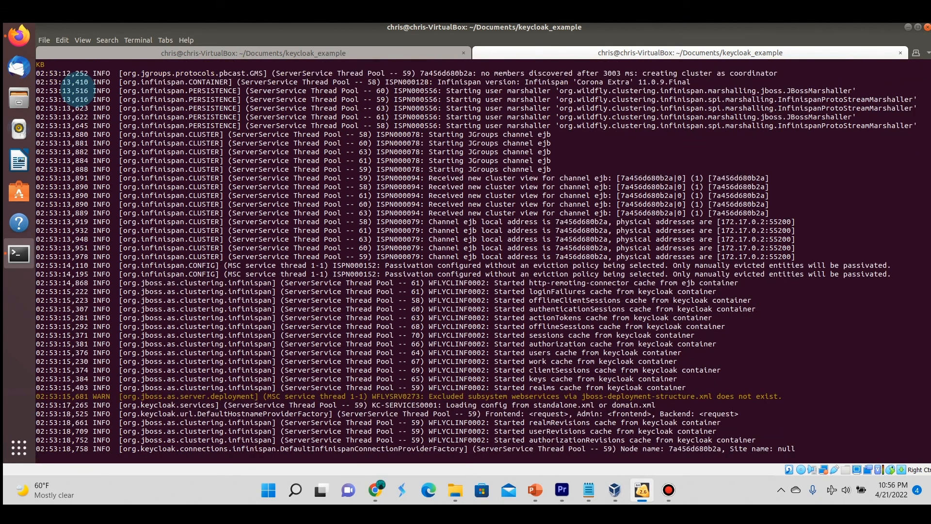
scroll(down, 3)
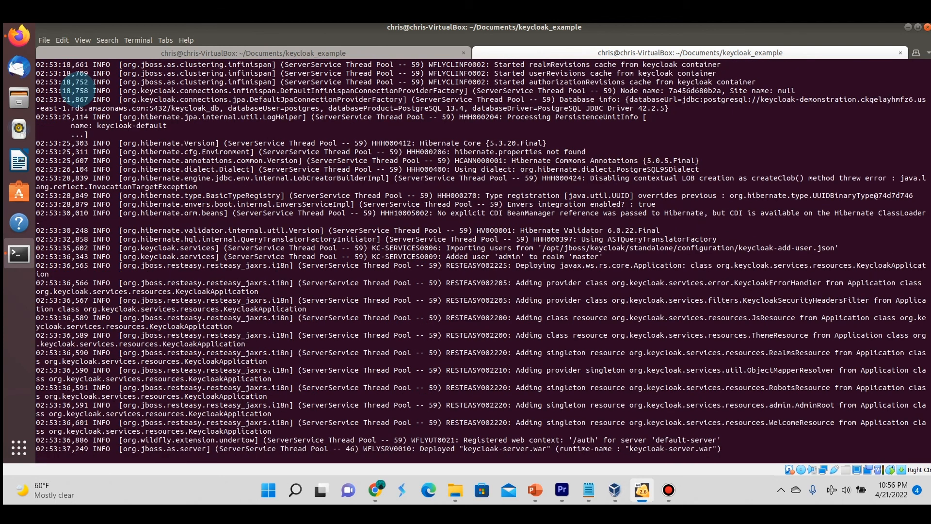
scroll(down, 3)
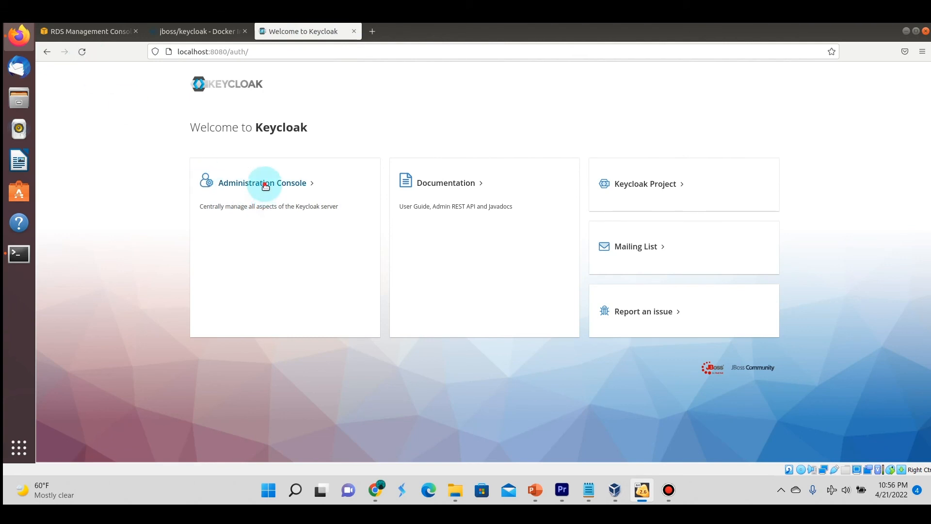
- Sign into the Keycloak Administration Console as admin, declining to save the login
click(263, 182)
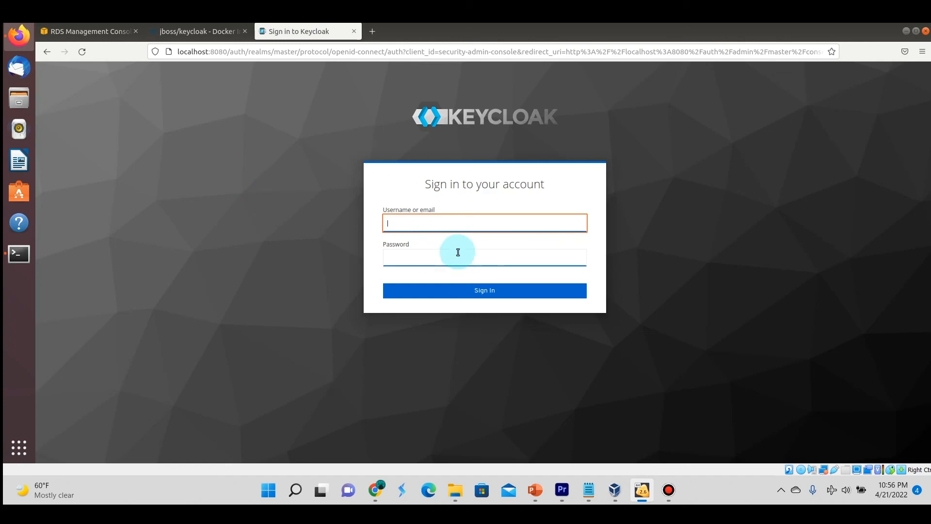
text(admin)
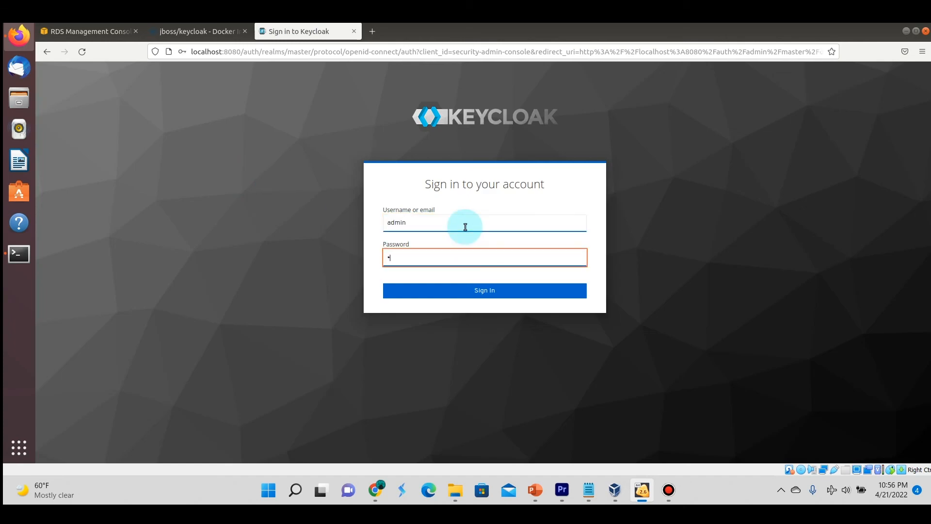
text(assword)
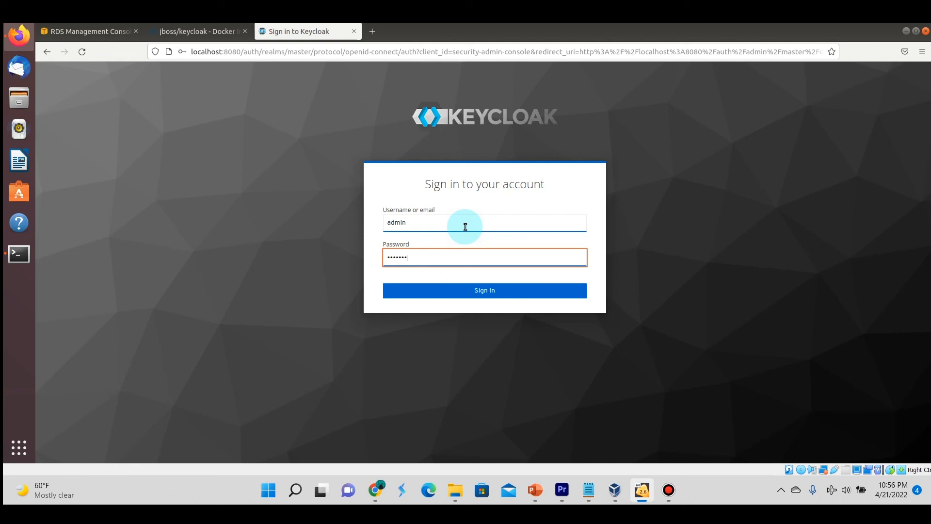
click(486, 290)
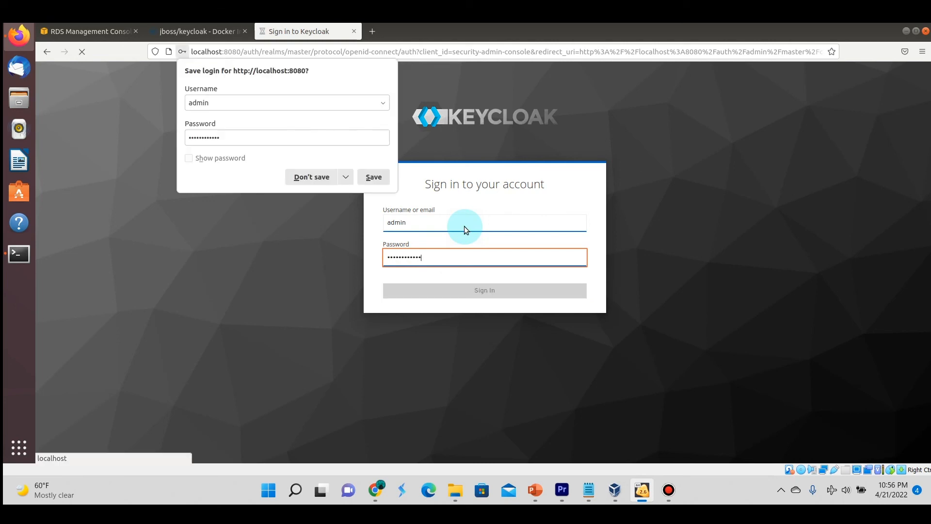
click(485, 291)
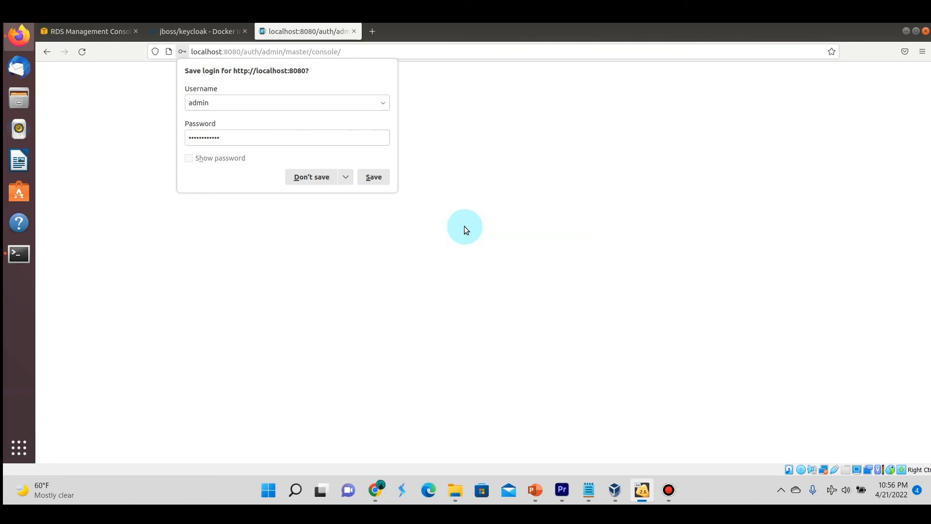
click(311, 176)
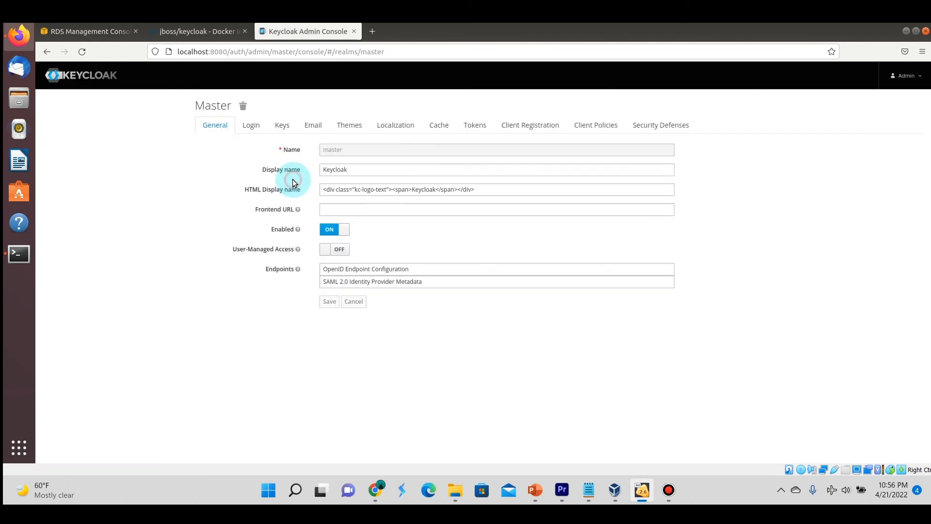
- View all users of the Master realm and confirm the admin user's details
click(73, 294)
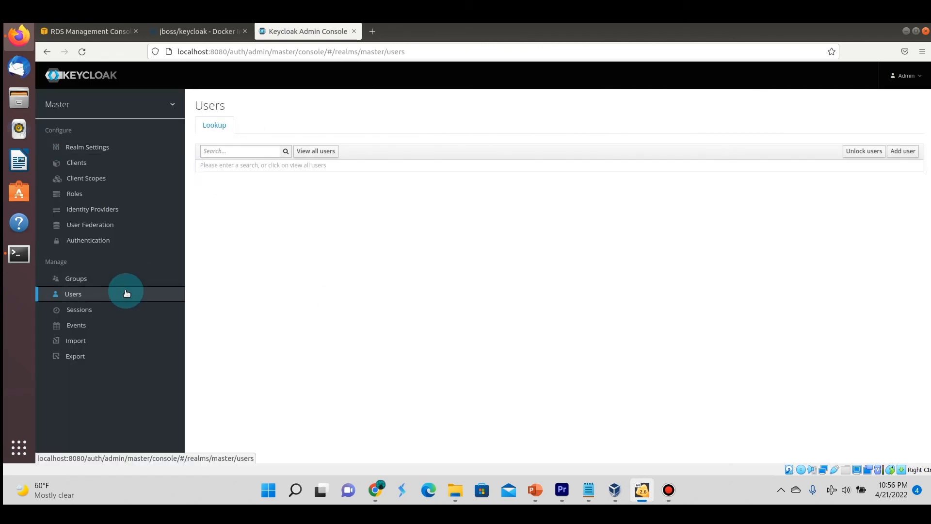
click(316, 150)
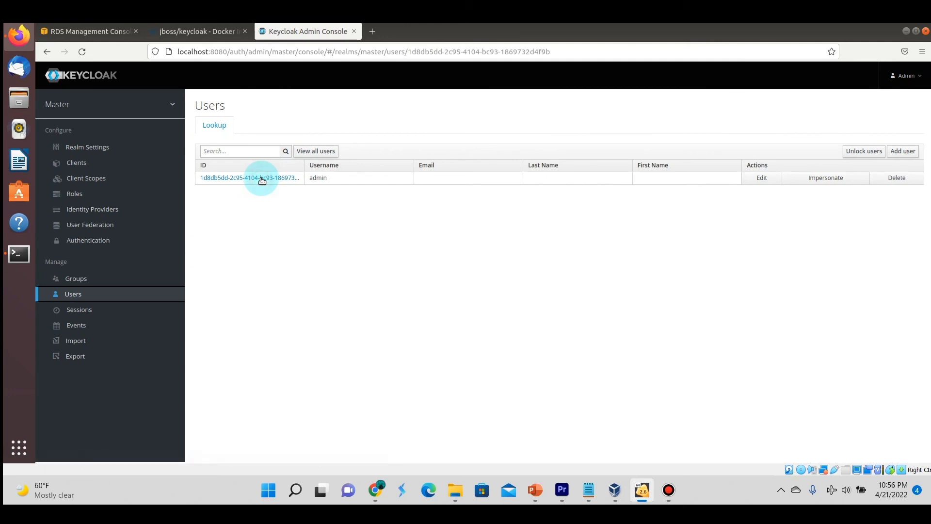
click(258, 177)
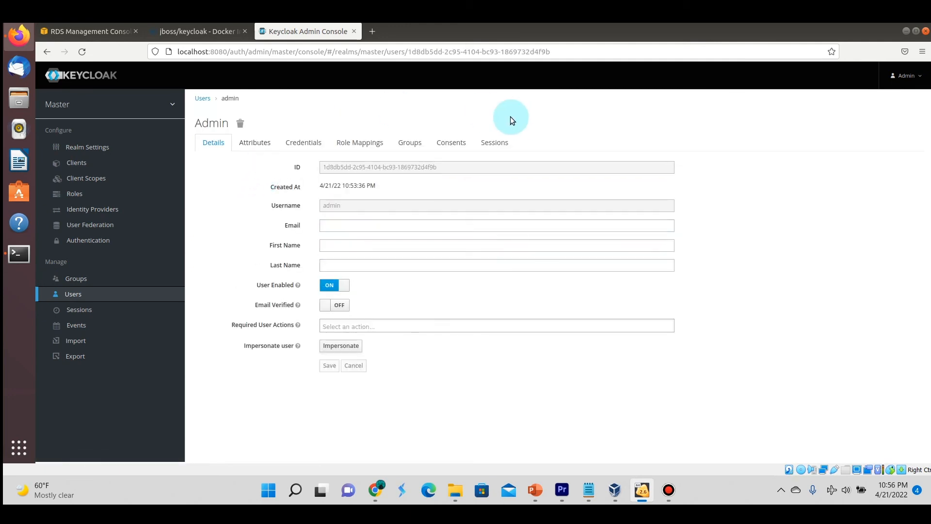
- Sign out of the admin console back to the sign-in page
click(906, 76)
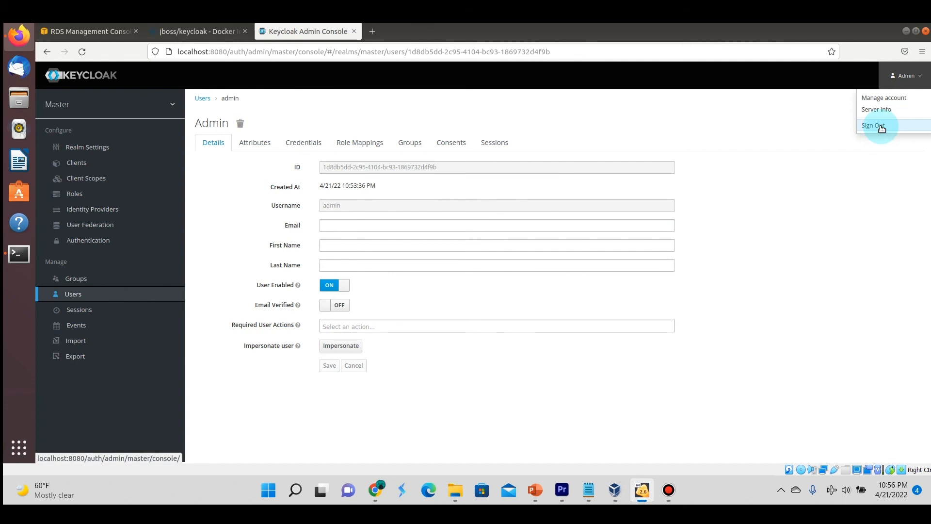
click(873, 125)
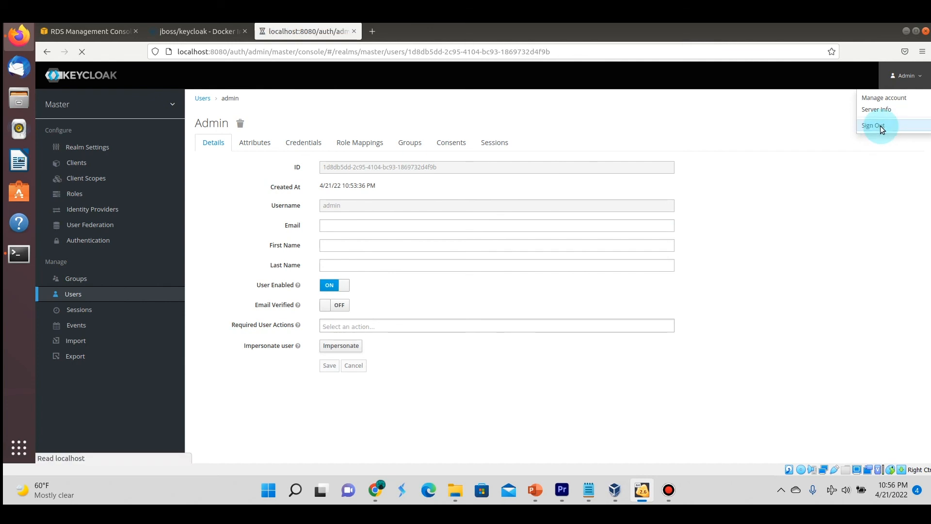
click(873, 125)
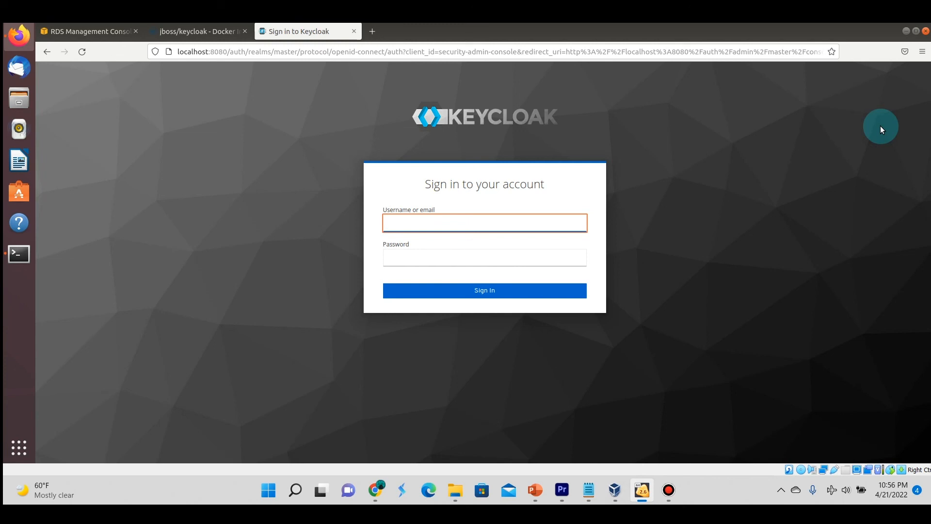
mouse_move(340, 220)
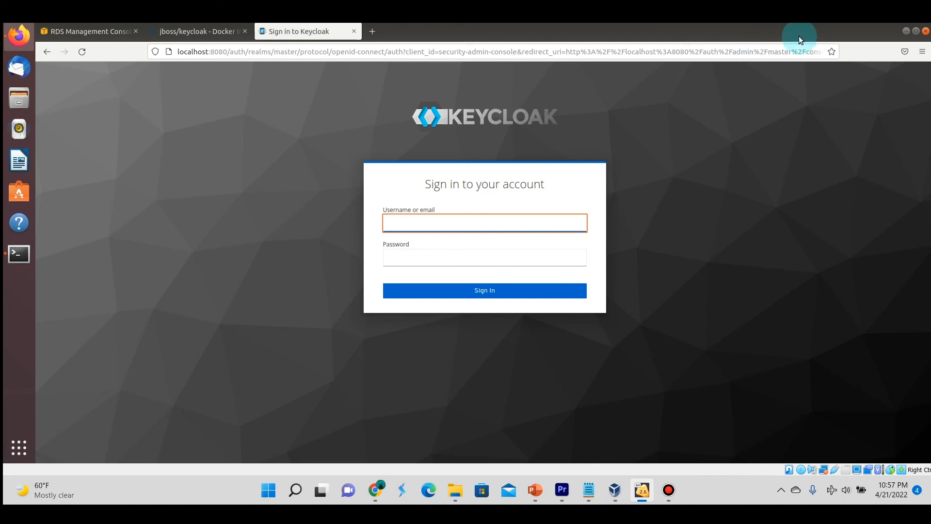
click(485, 223)
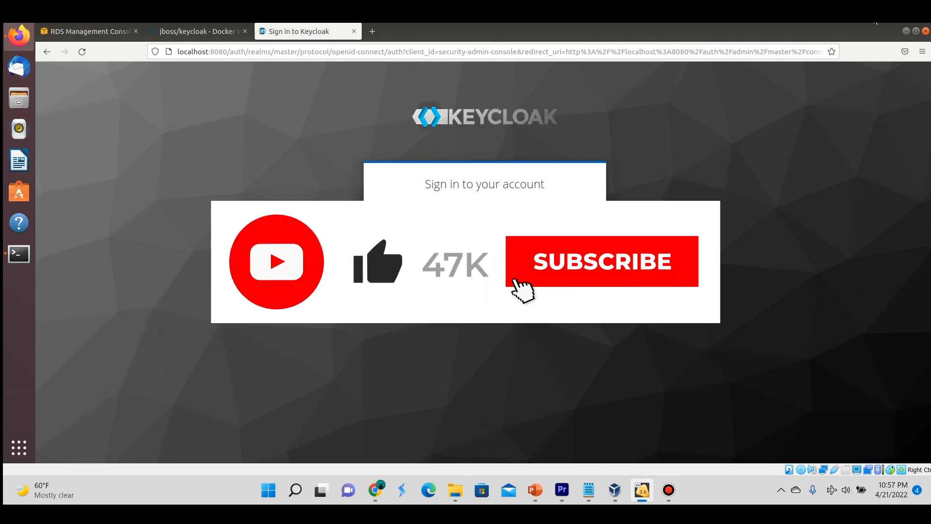
click(601, 261)
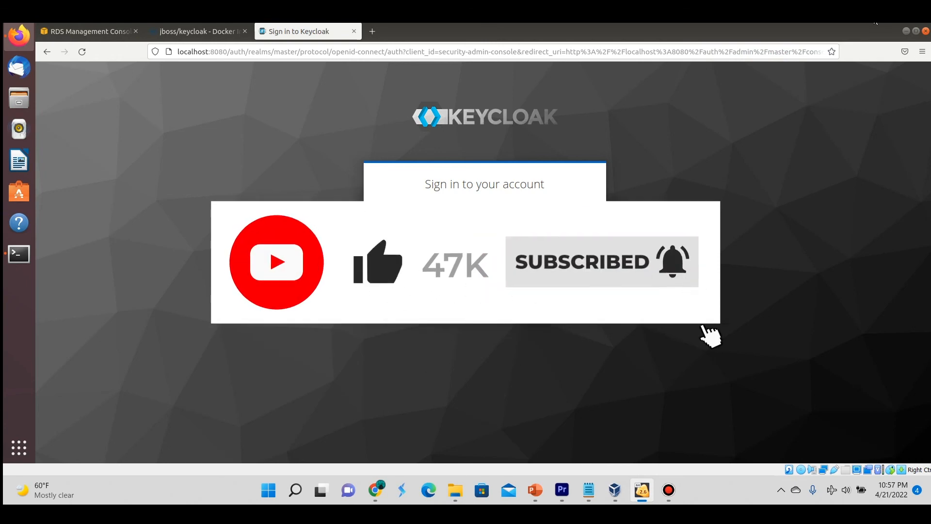